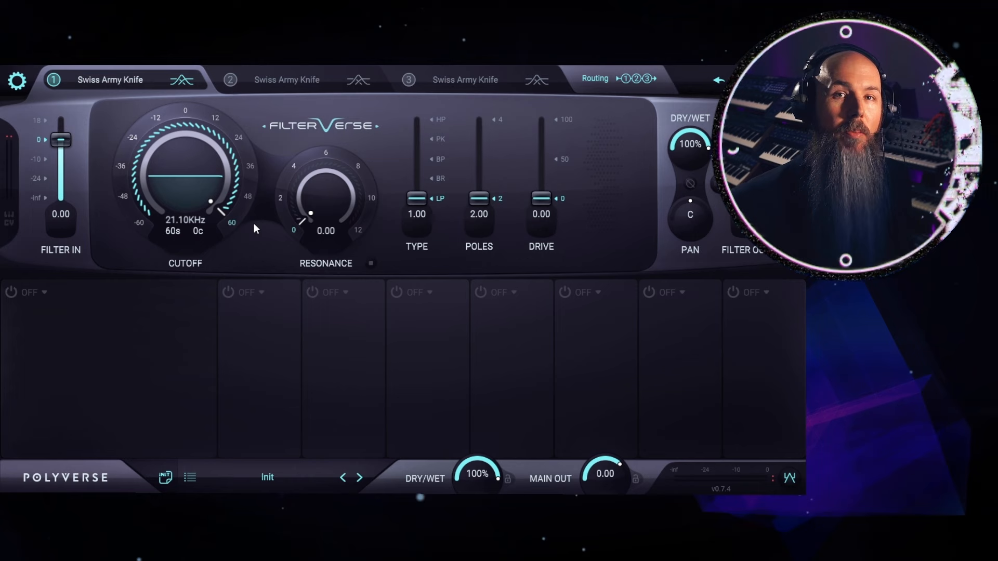
Lower filter 1's cutoff to about 4.9 kHz and raise resonance to 6.23
left_click_drag(326, 212, 329, 185)
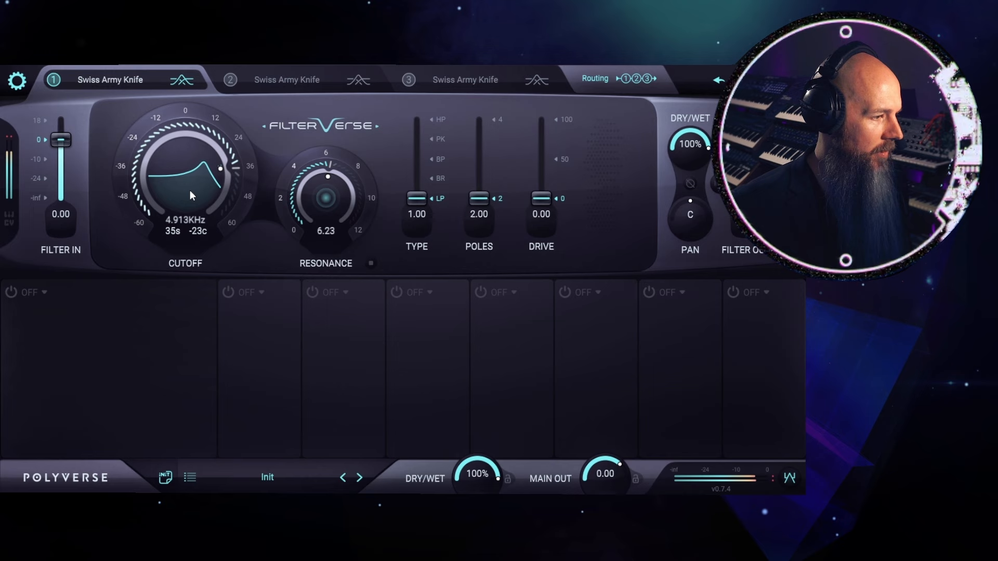
left_click(109, 80)
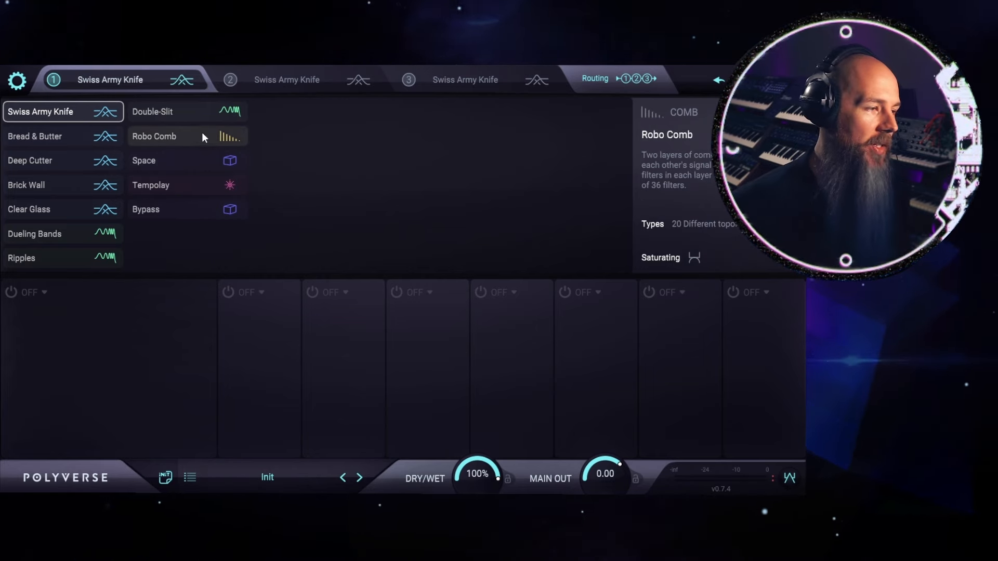
Load Robo Comb into slot 1 and sweep its type from 1:2 up to 6:6 and back
left_click(154, 136)
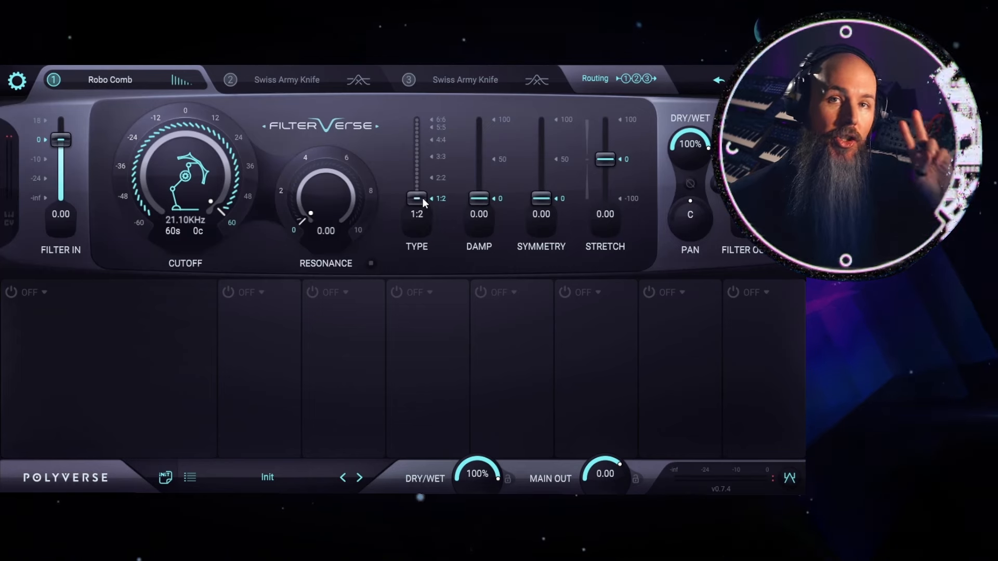
left_click_drag(416, 198, 416, 191)
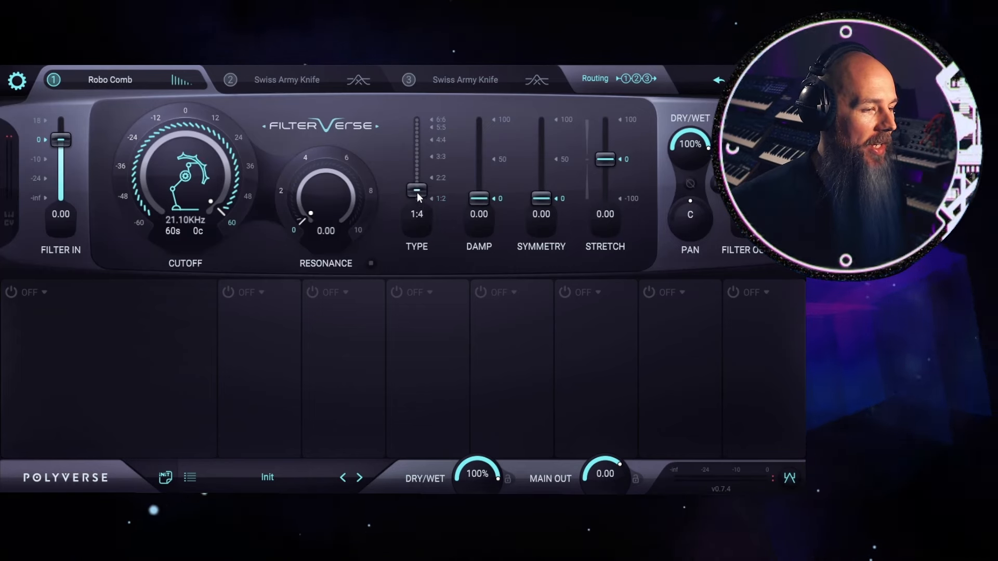
left_click_drag(415, 191, 416, 121)
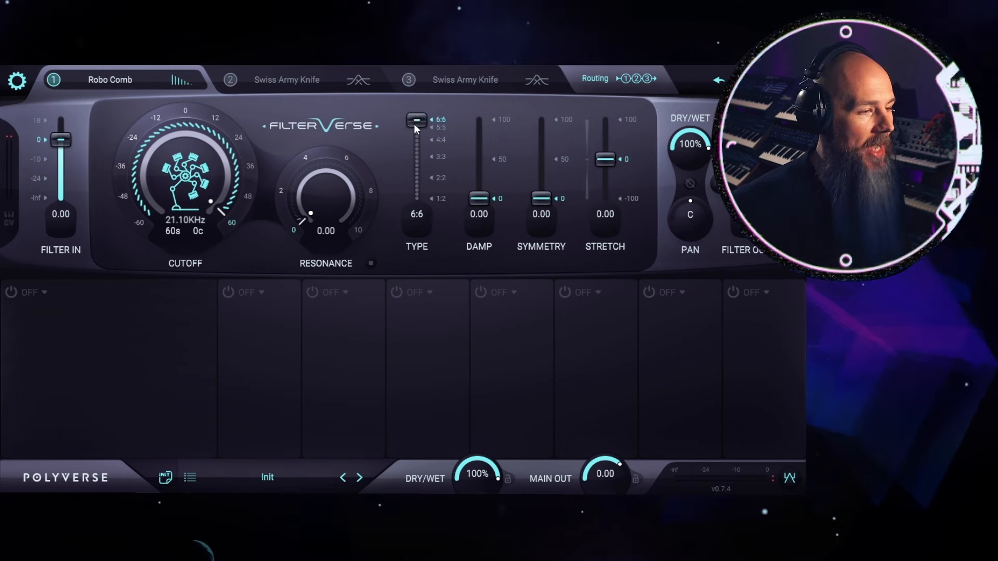
left_click_drag(416, 119, 416, 199)
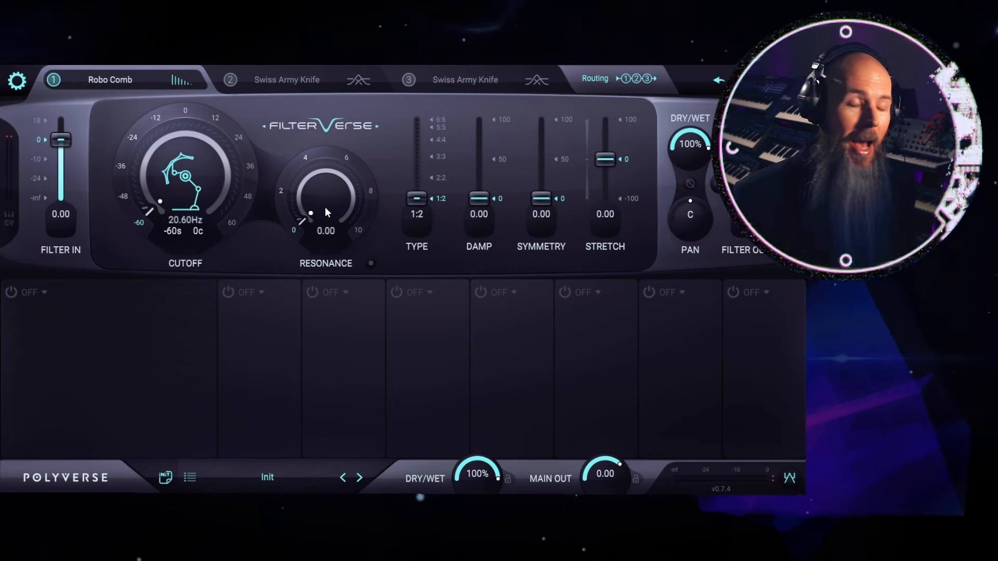
Try the resonance near 9, reset it, and raise the cutoff to 41.20 Hz
left_click_drag(325, 212, 326, 182)
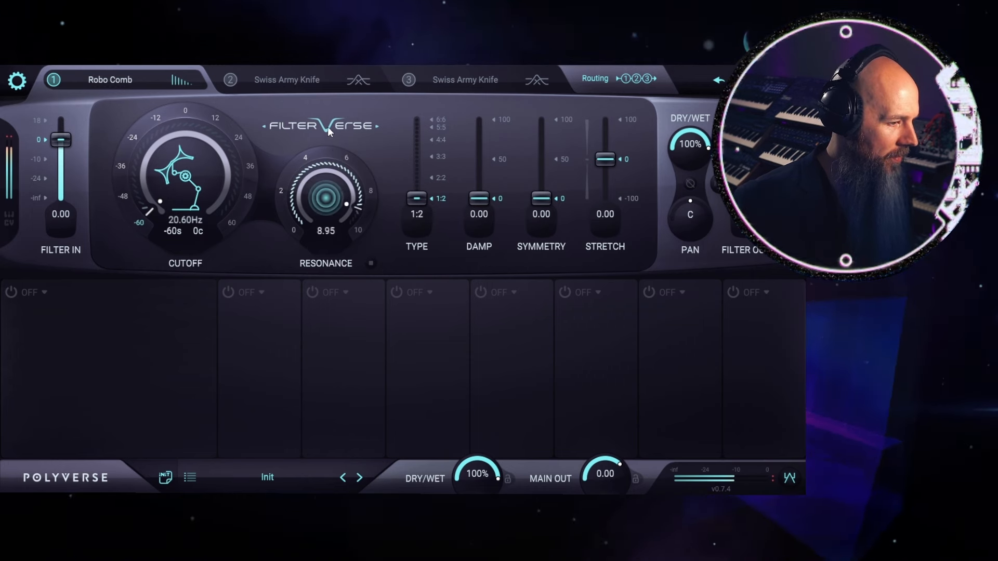
left_click_drag(325, 198, 325, 191)
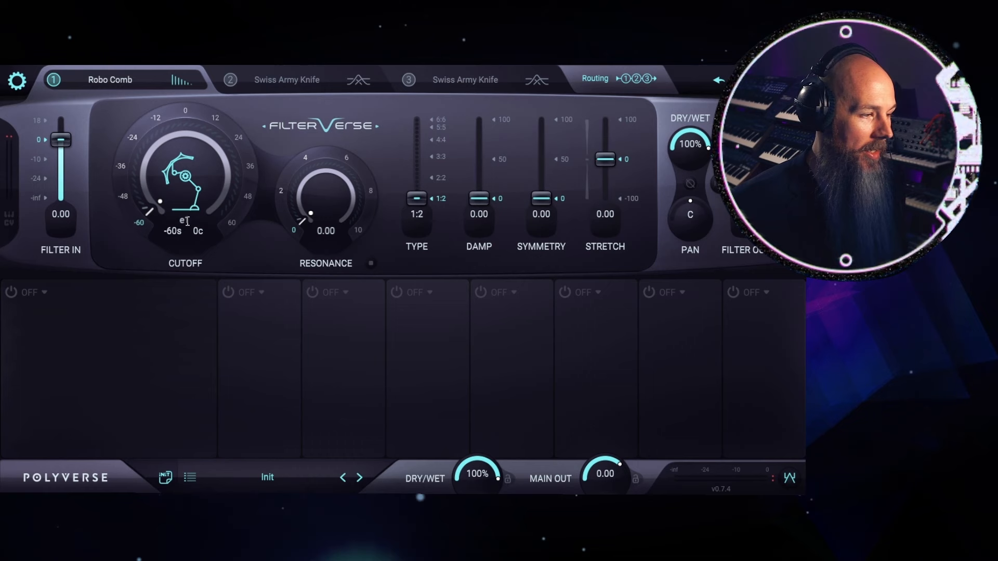
left_click_drag(159, 204, 152, 188)
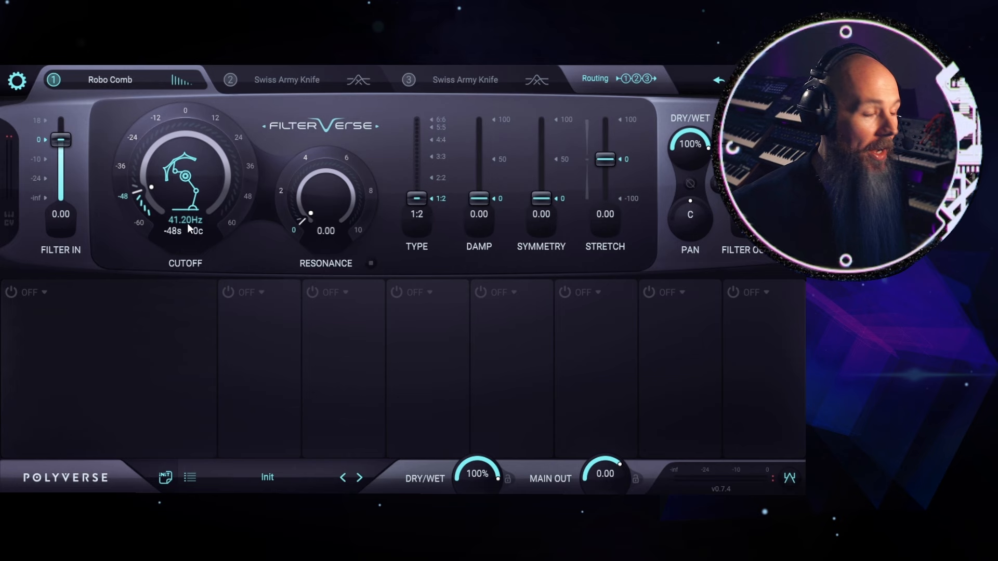
mouse_move(338, 194)
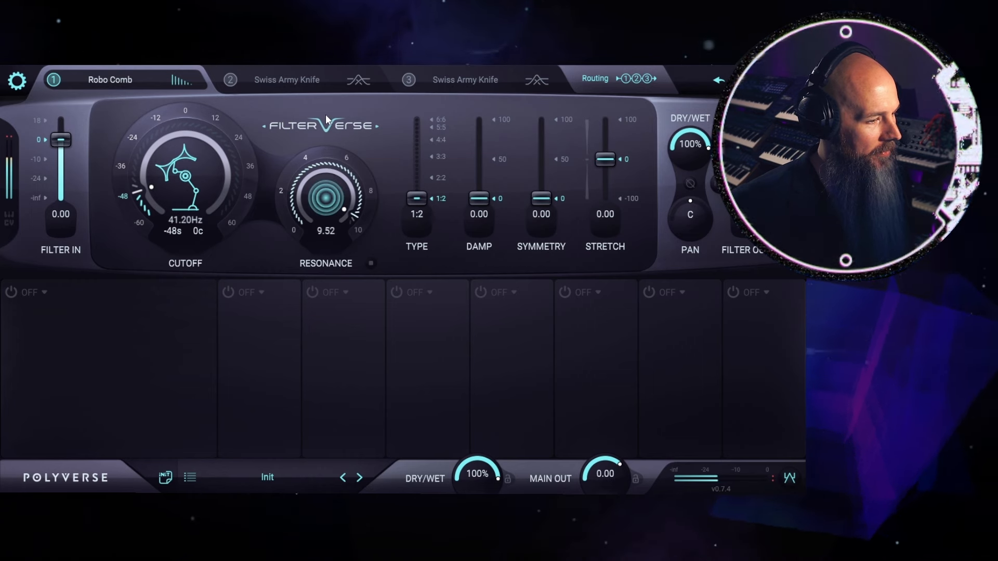
Settle the Robo Comb resonance at 9.75
left_click_drag(326, 201, 327, 191)
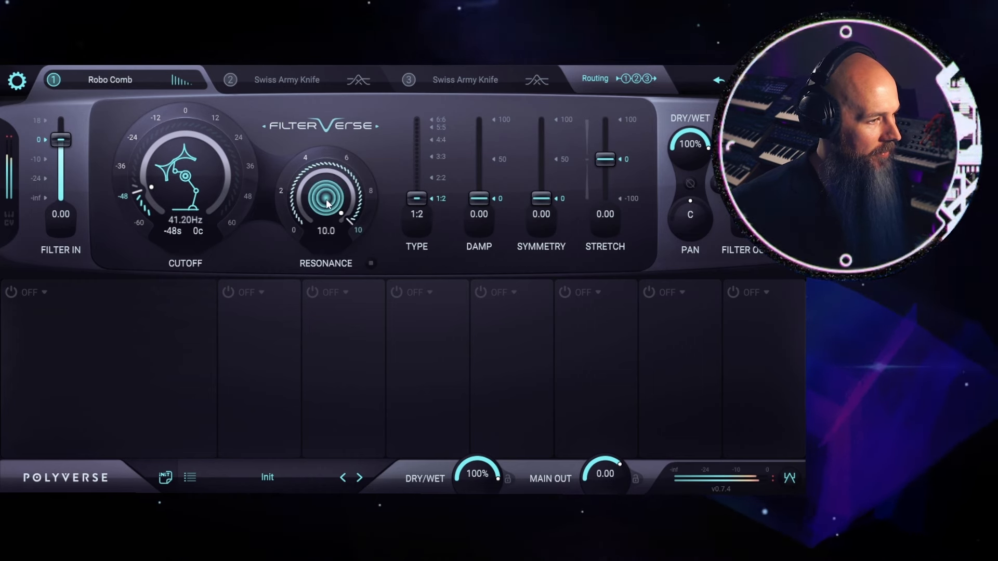
left_click_drag(326, 203, 321, 217)
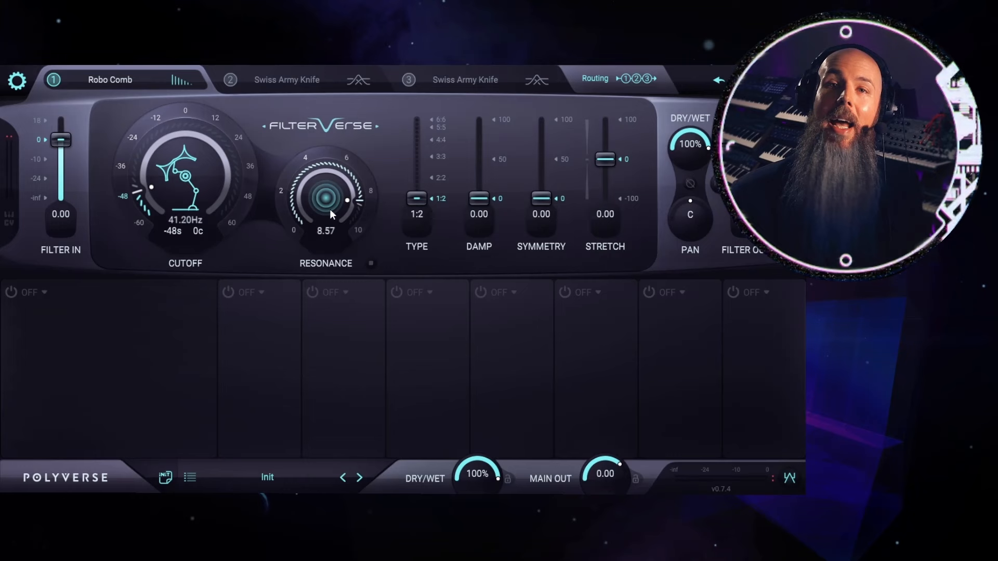
left_click_drag(325, 213, 325, 198)
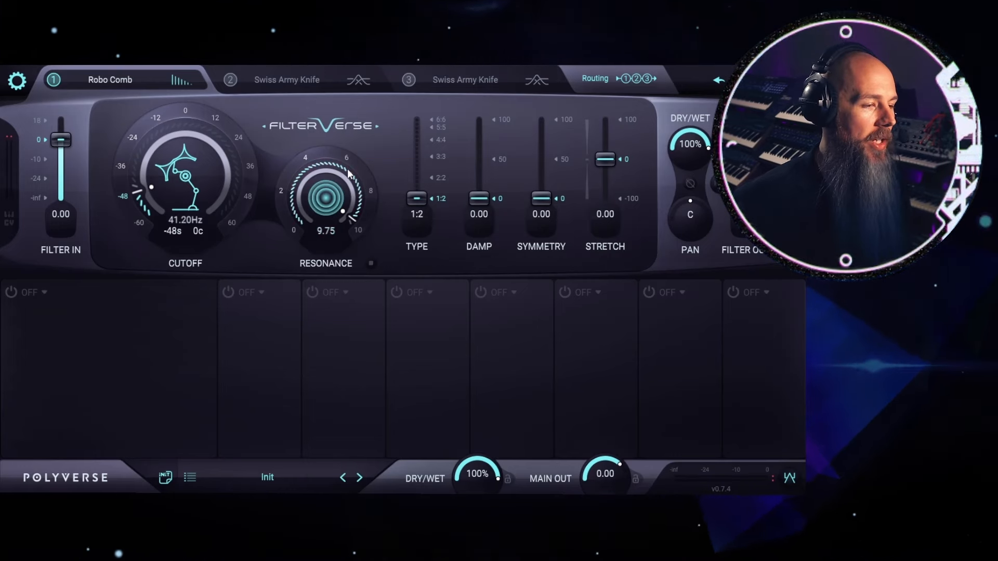
mouse_move(396, 151)
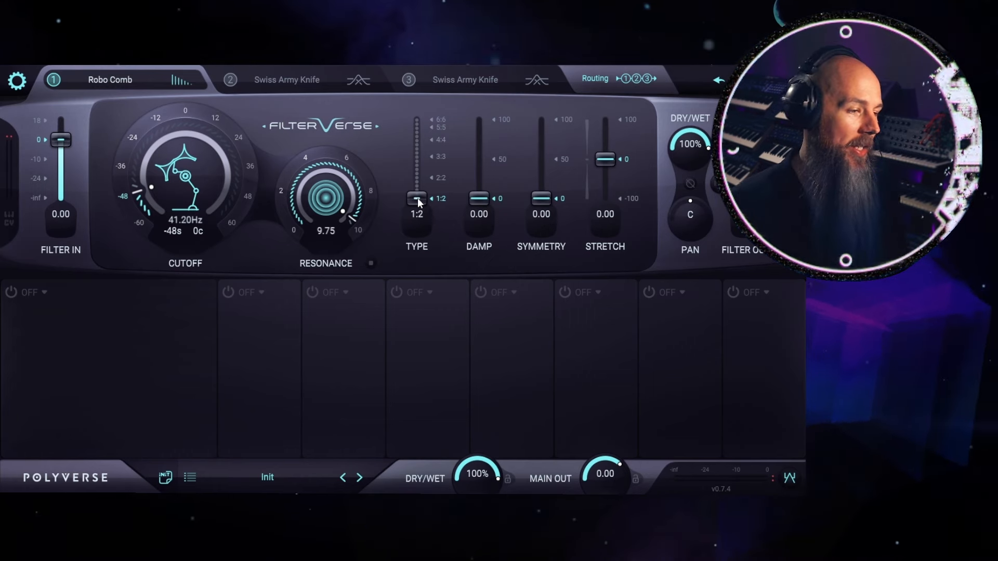
left_click_drag(416, 197, 416, 143)
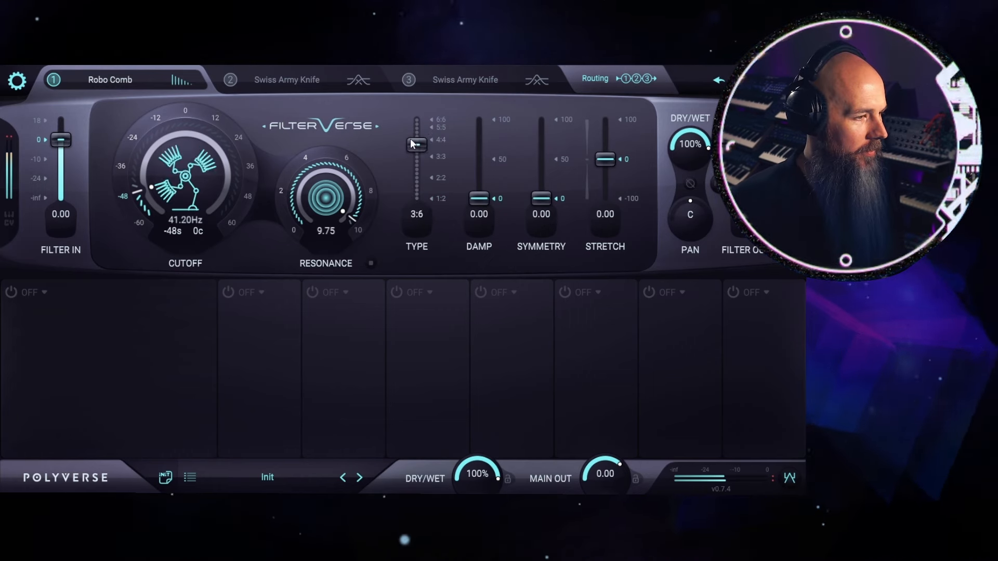
left_click_drag(415, 144, 416, 121)
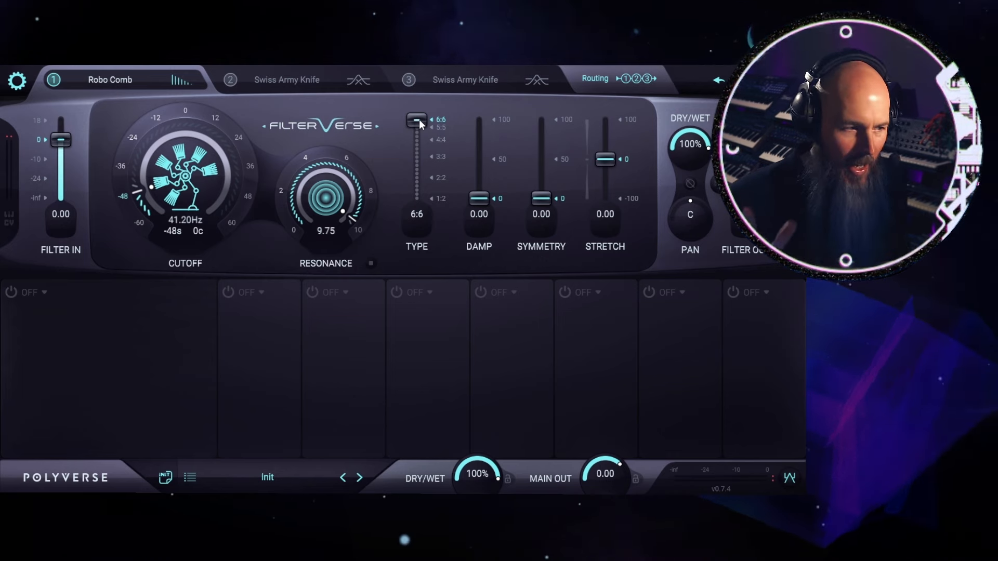
left_click_drag(416, 120, 416, 197)
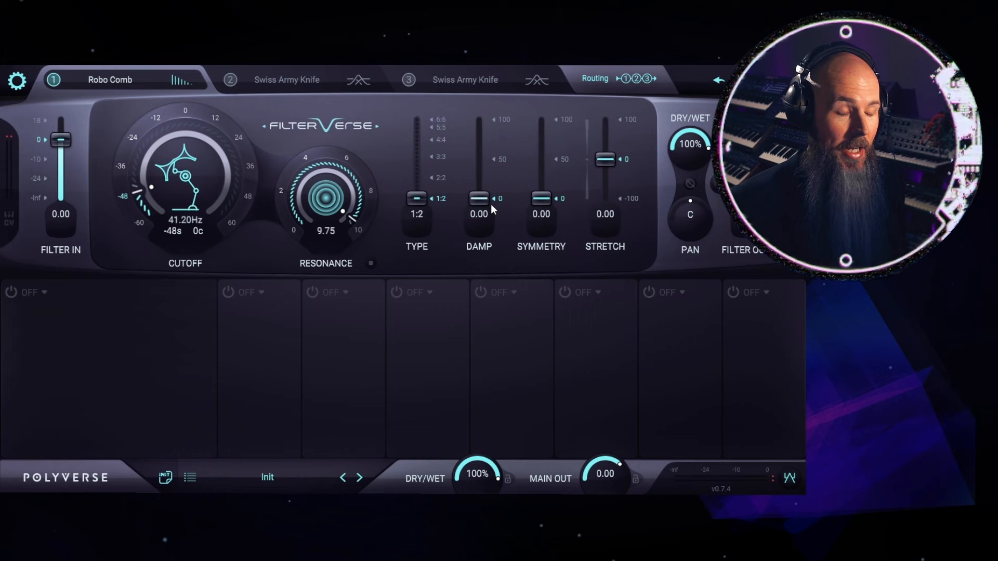
Push the Robo Comb damp up to 100
left_click_drag(478, 198, 478, 188)
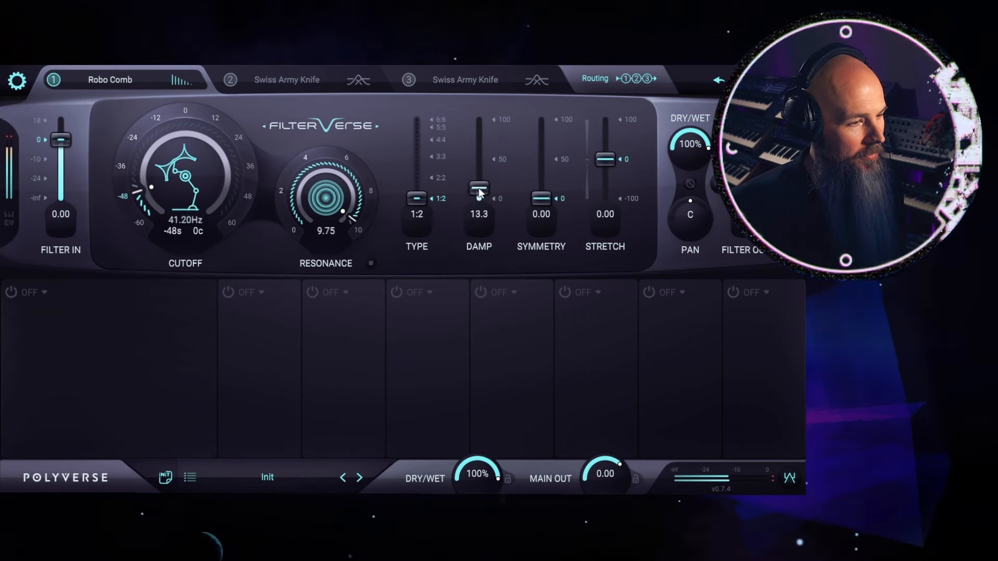
left_click_drag(478, 189, 478, 119)
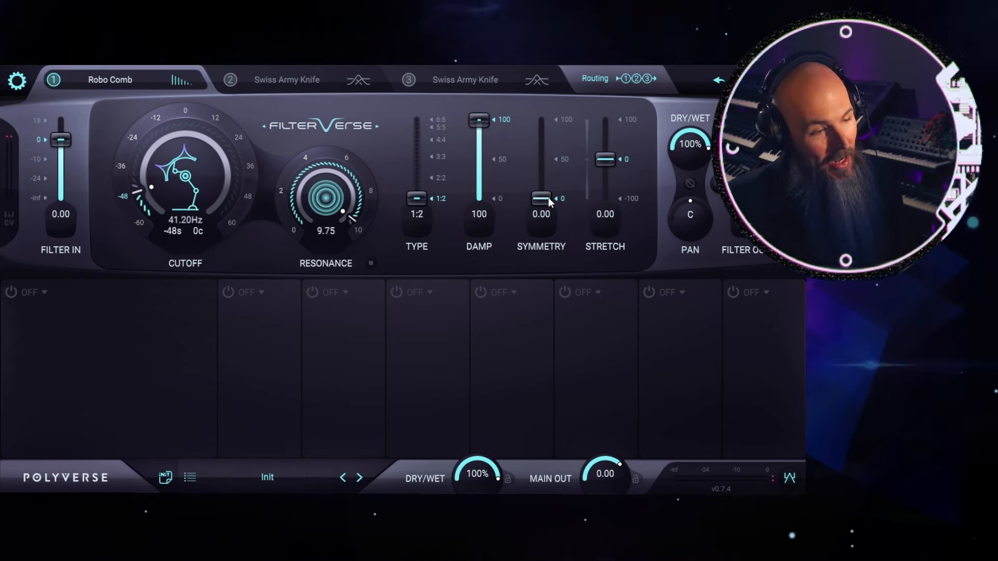
Try symmetry around 64 and stretch up to 100, then return both to 0
left_click_drag(605, 159, 605, 147)
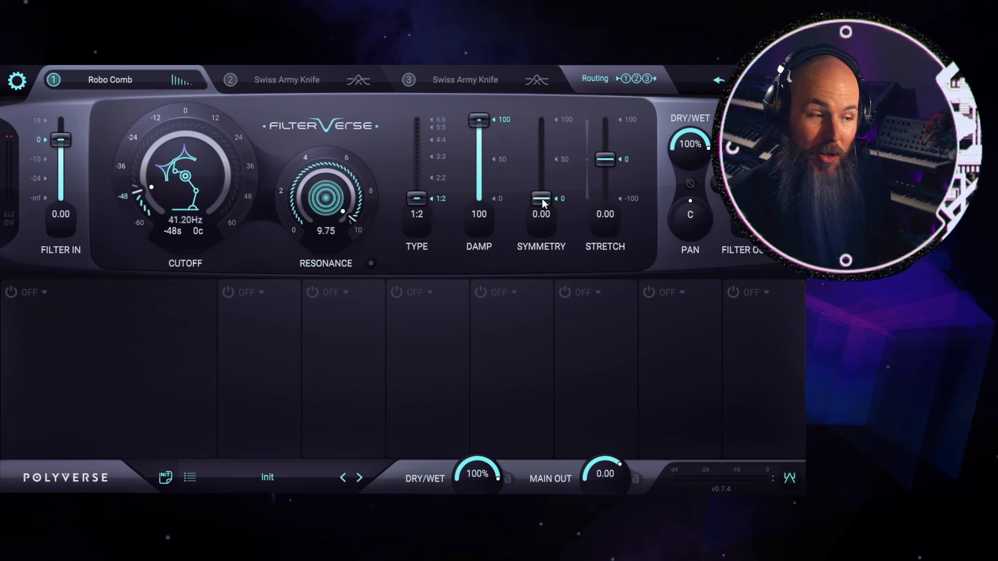
left_click_drag(540, 197, 540, 147)
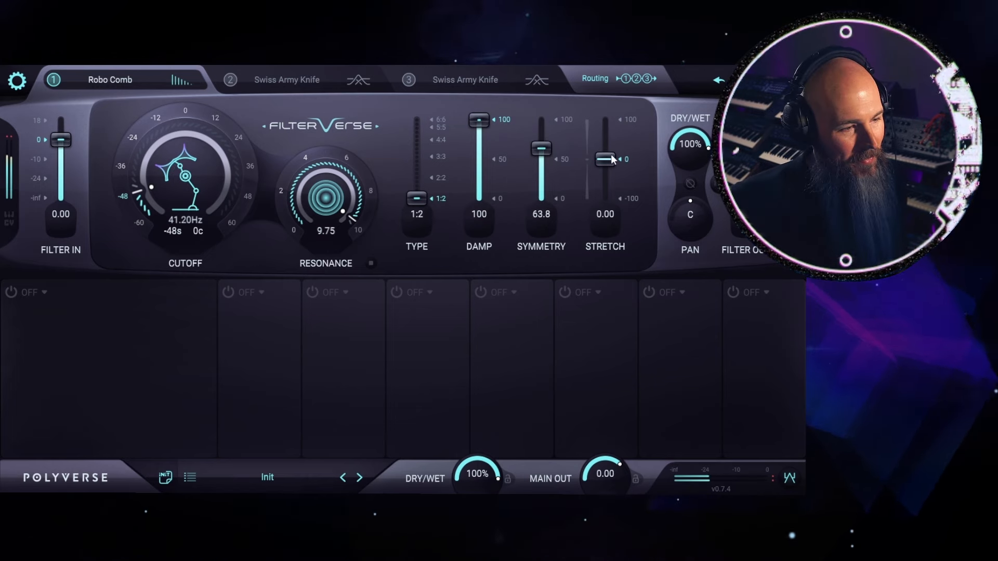
left_click_drag(605, 159, 604, 162)
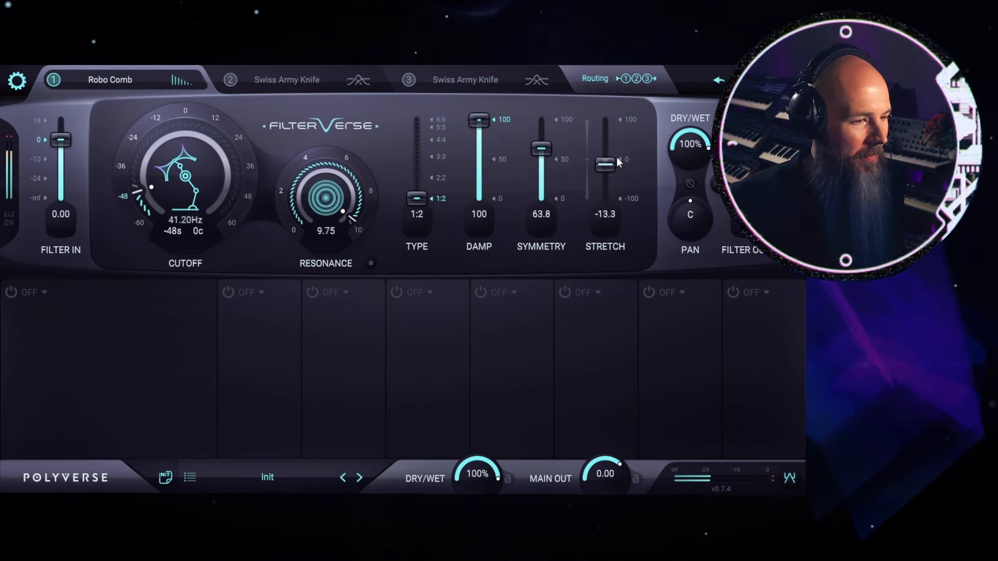
left_click_drag(604, 166, 605, 120)
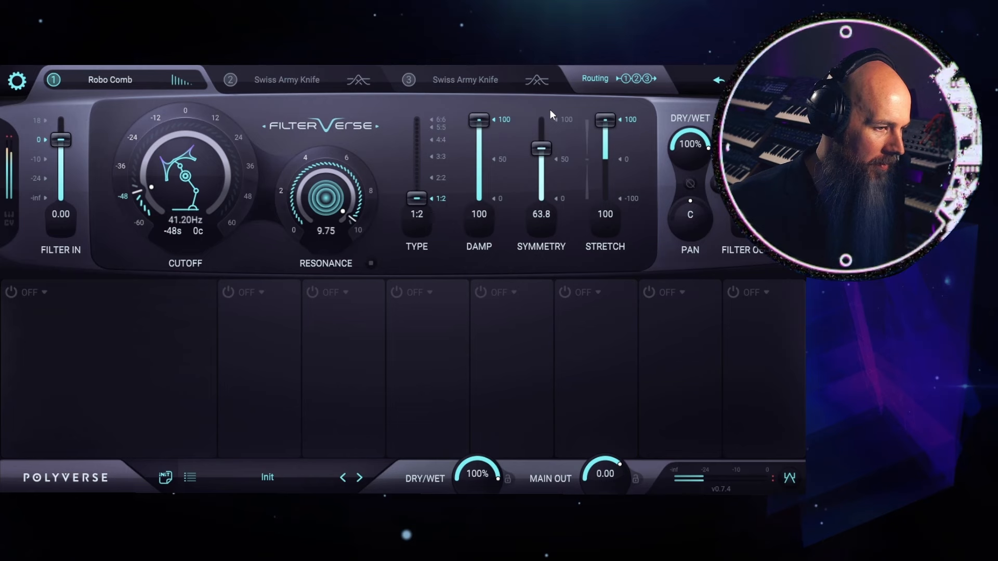
left_click_drag(540, 148, 540, 185)
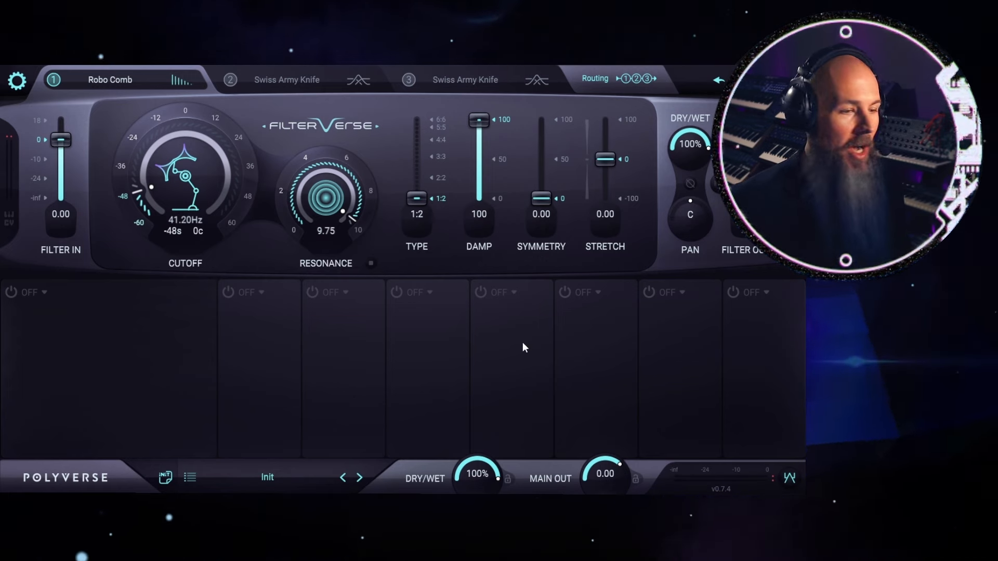
mouse_move(267, 260)
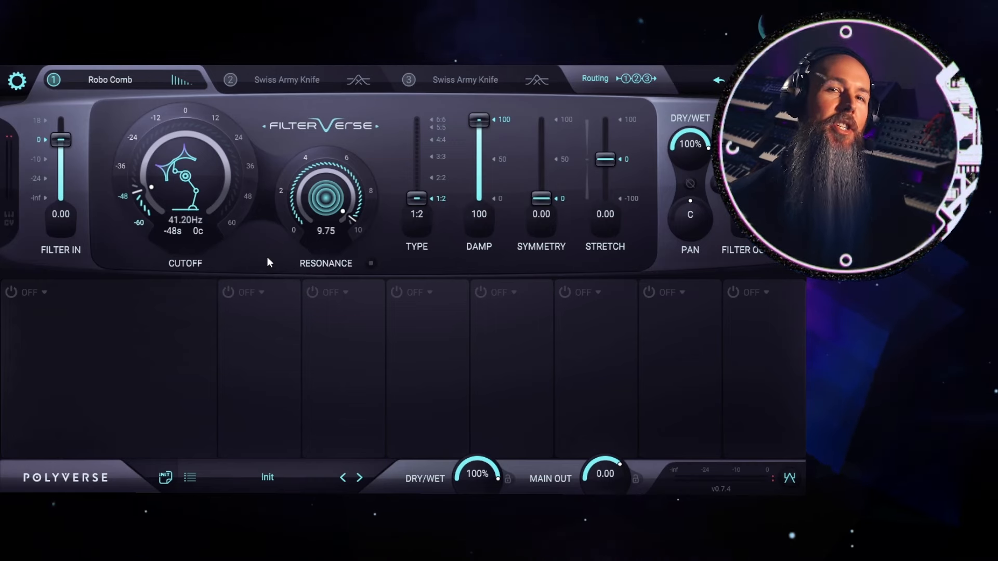
Add a sequencer modulator and expand the Meta Knob with quantize set to minor
left_click(30, 292)
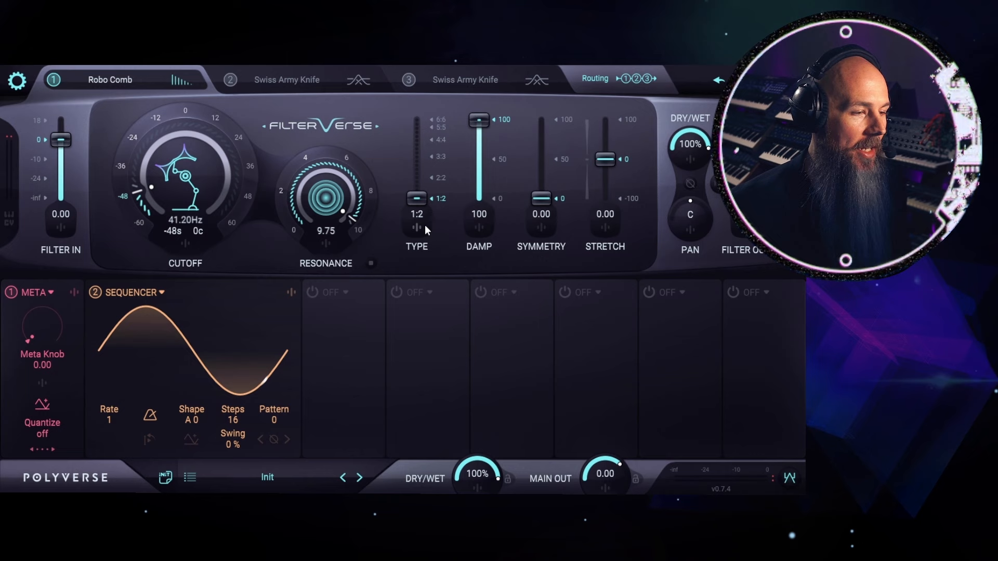
mouse_move(603, 234)
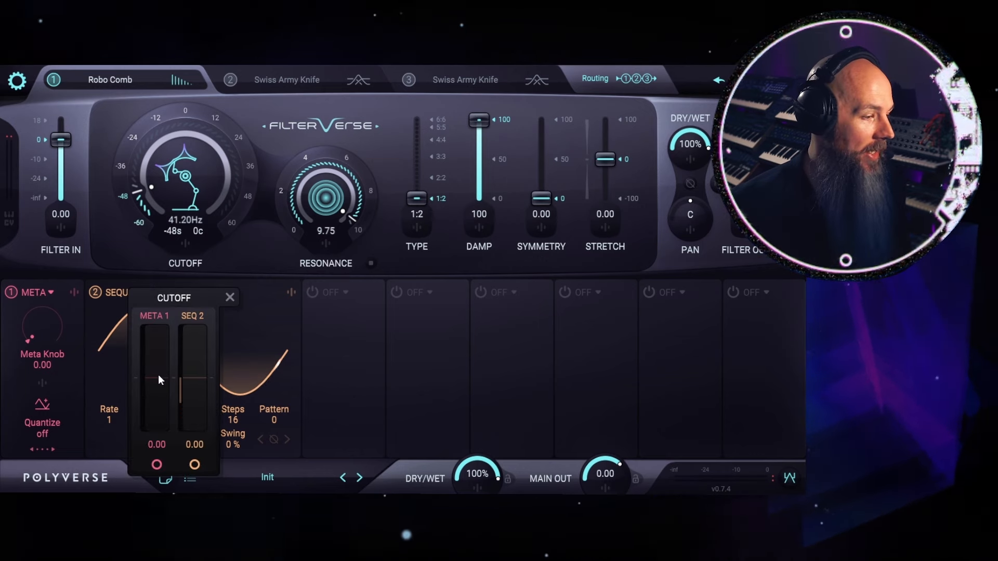
left_click(230, 297)
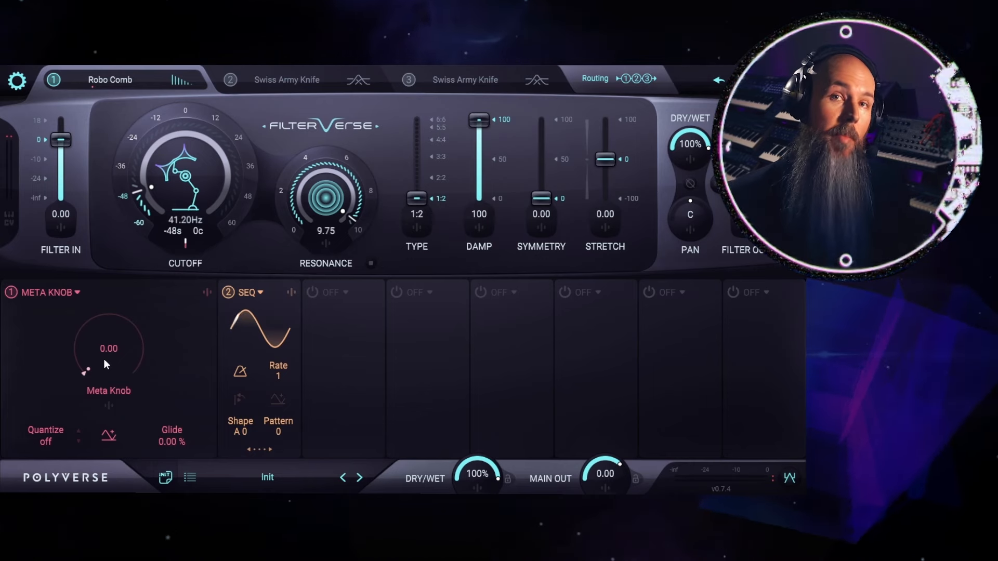
mouse_move(108, 369)
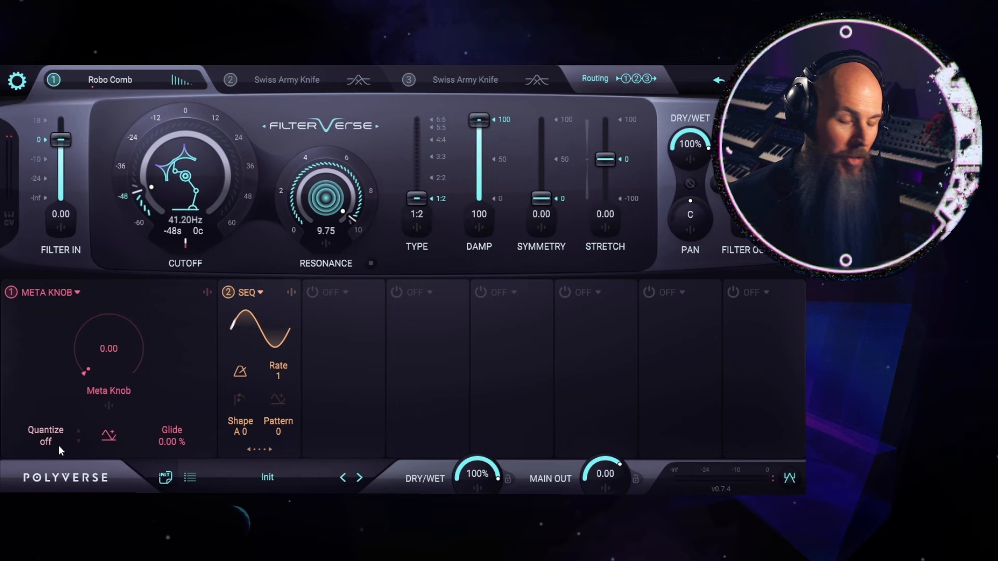
left_click(45, 436)
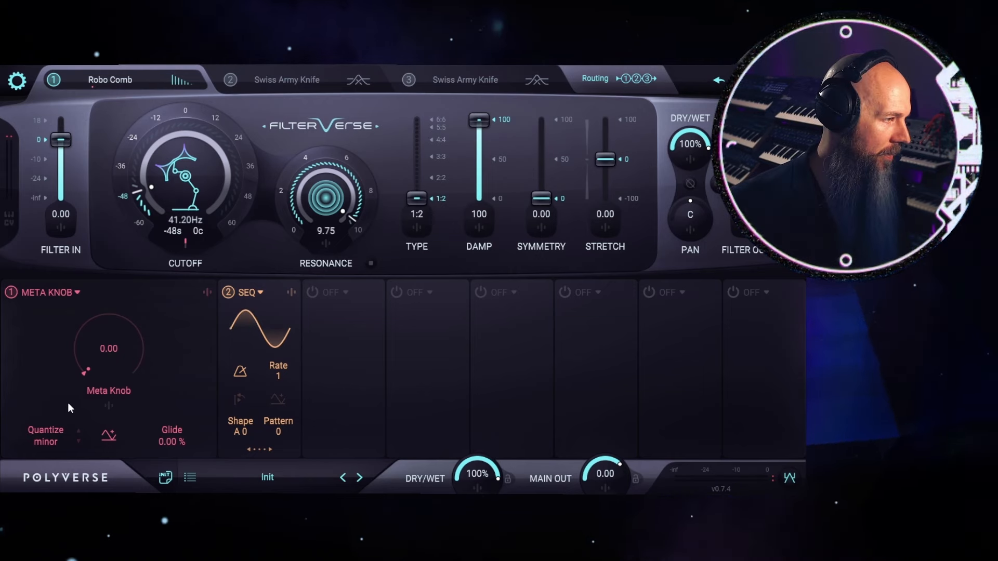
left_click_drag(87, 371, 100, 333)
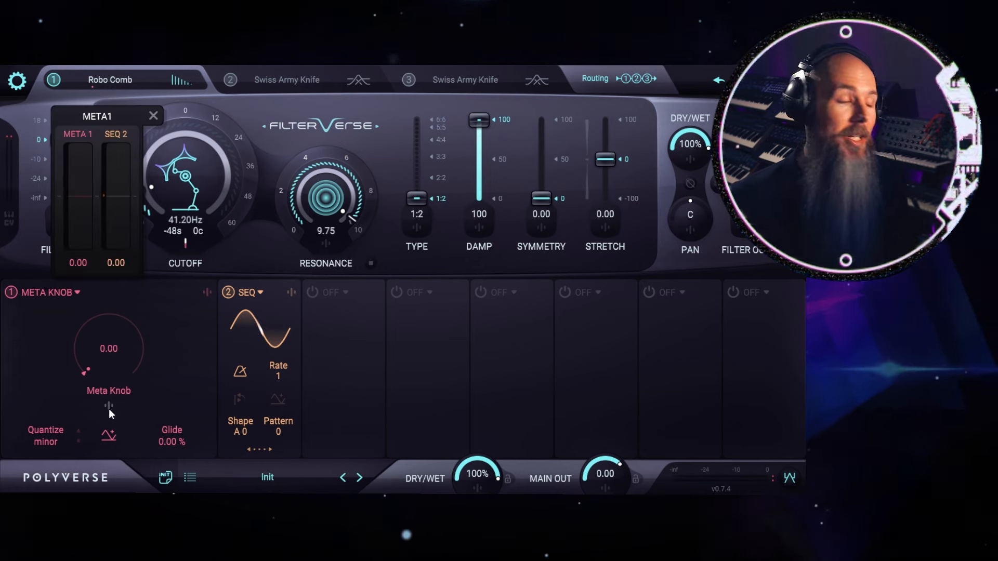
Show the Meta Knob's modulation sources for the SEQ 2 amount of 6.00
left_click(154, 116)
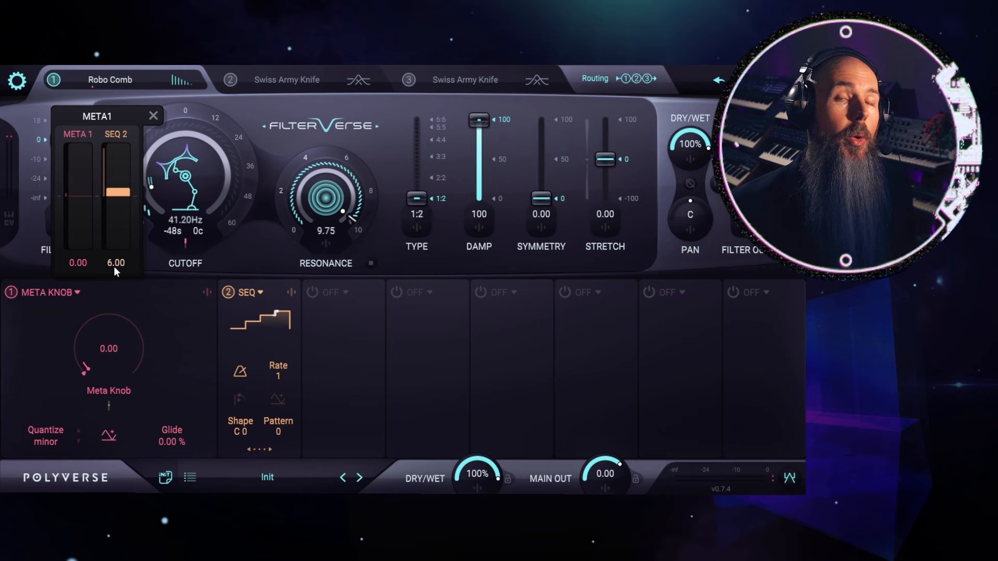
mouse_move(240, 261)
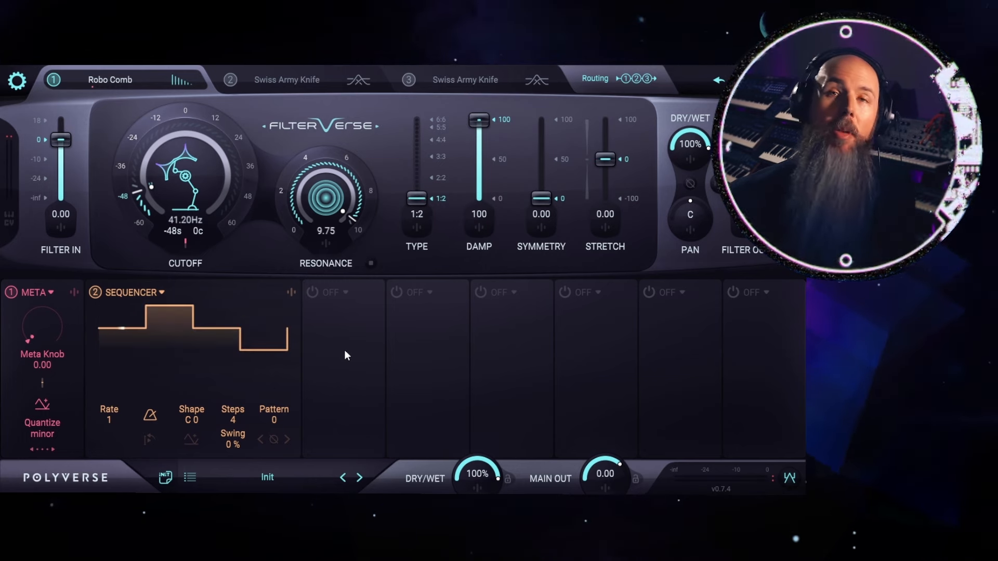
mouse_move(347, 376)
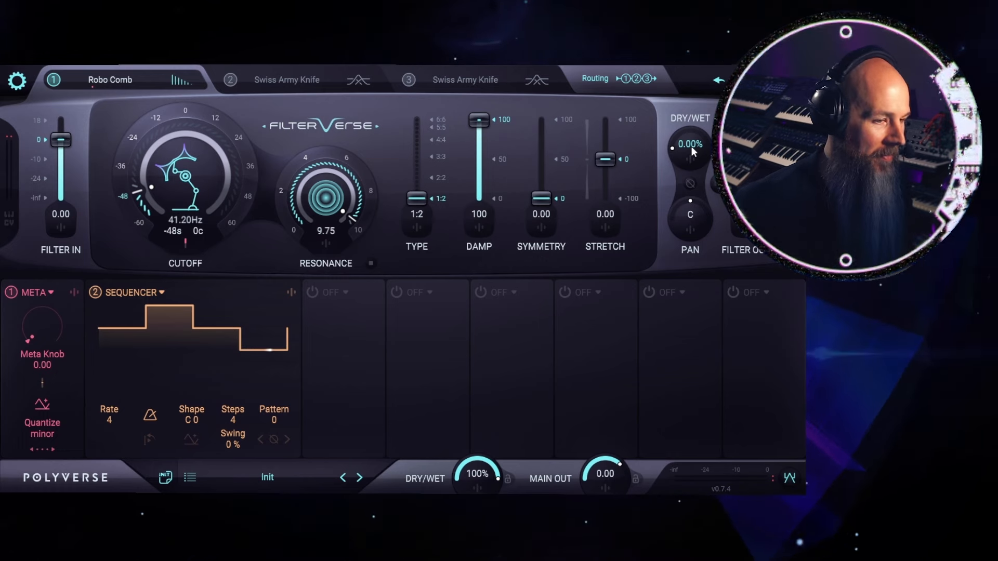
Return filter 1 Dry/Wet to 100% and load Robo Comb into filter slot 2
left_click_drag(689, 159, 689, 134)
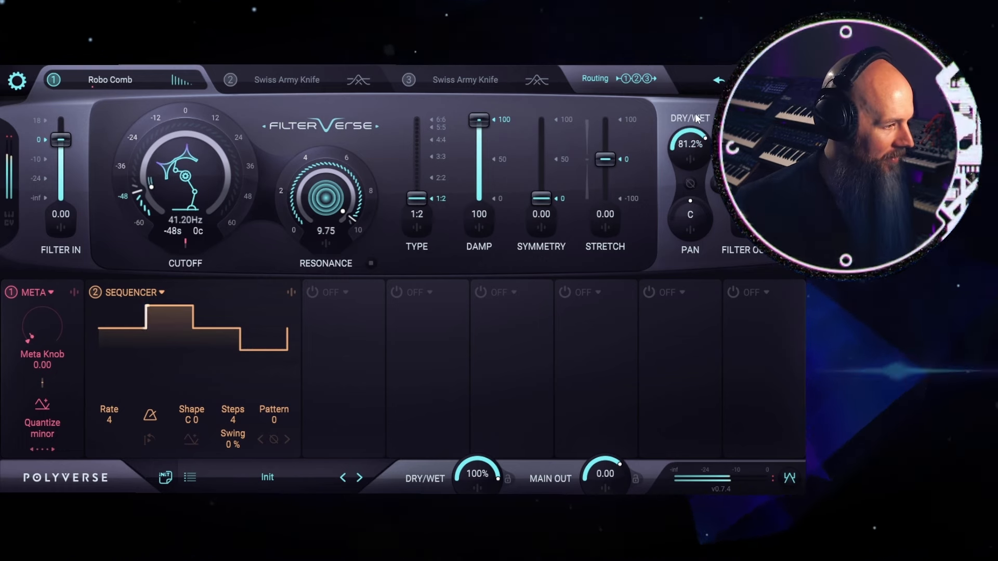
left_click_drag(689, 144, 689, 121)
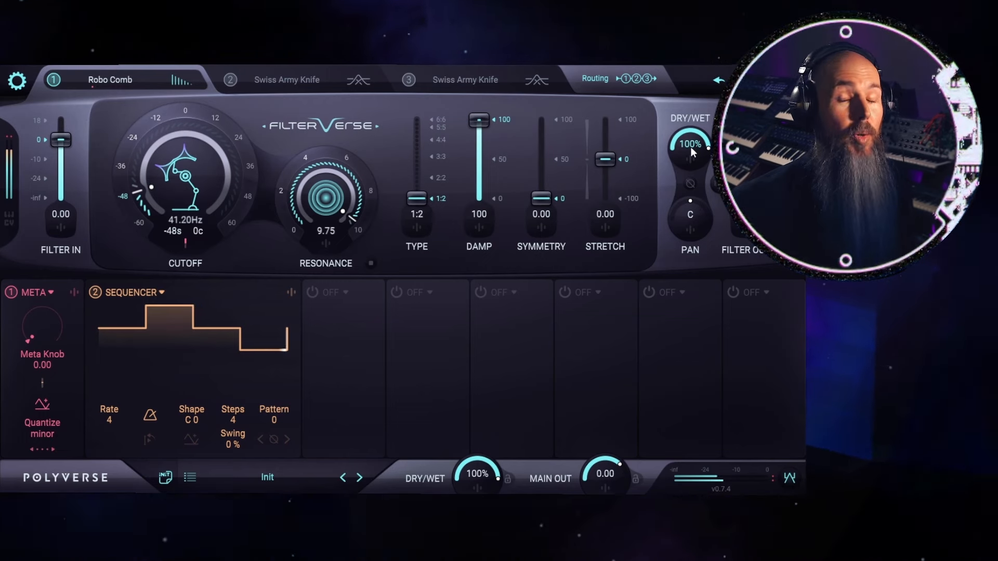
left_click(109, 419)
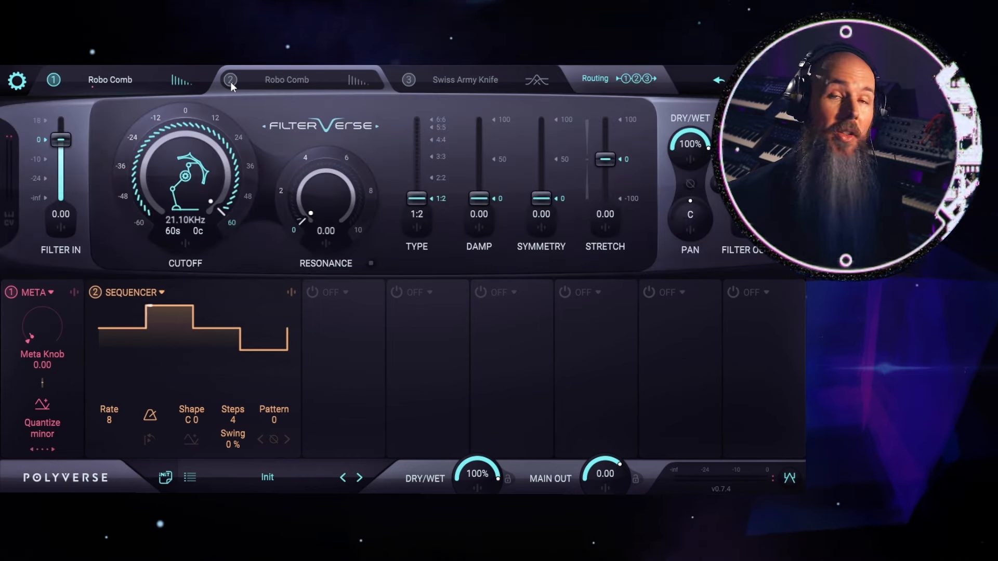
Select filter 2 and settle its damp at 88.7 after trying it up to 100
left_click(231, 80)
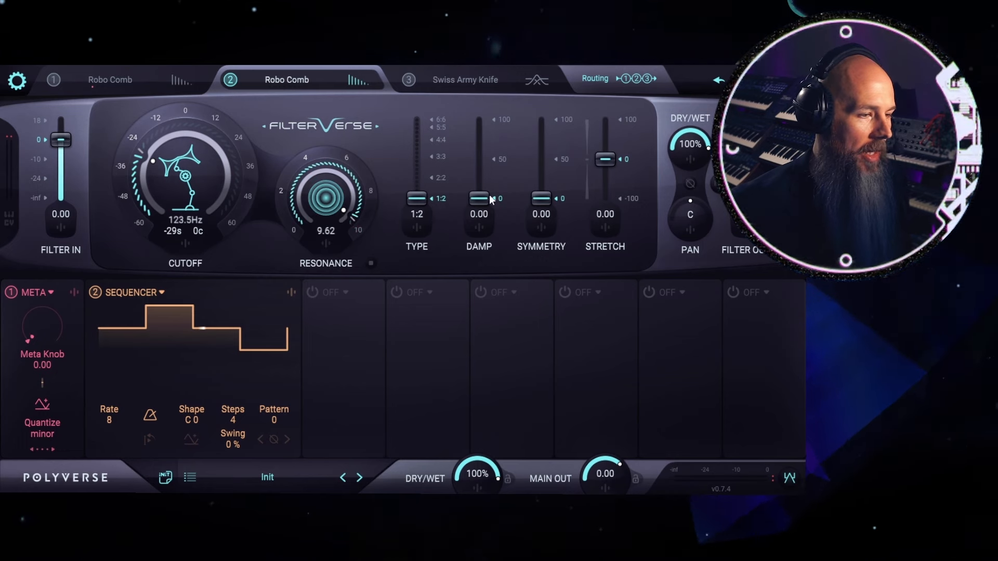
left_click_drag(478, 197, 478, 161)
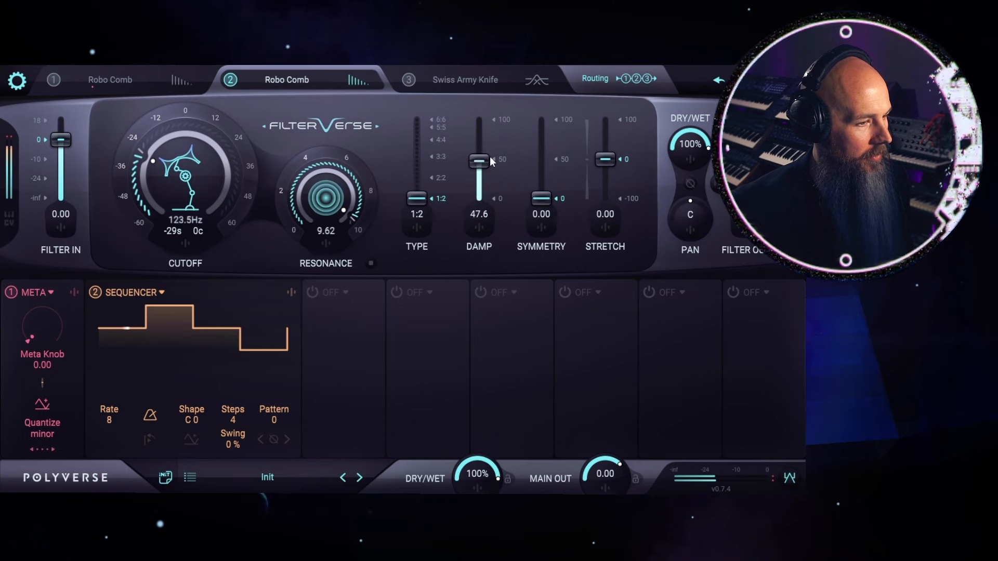
left_click_drag(478, 159, 478, 126)
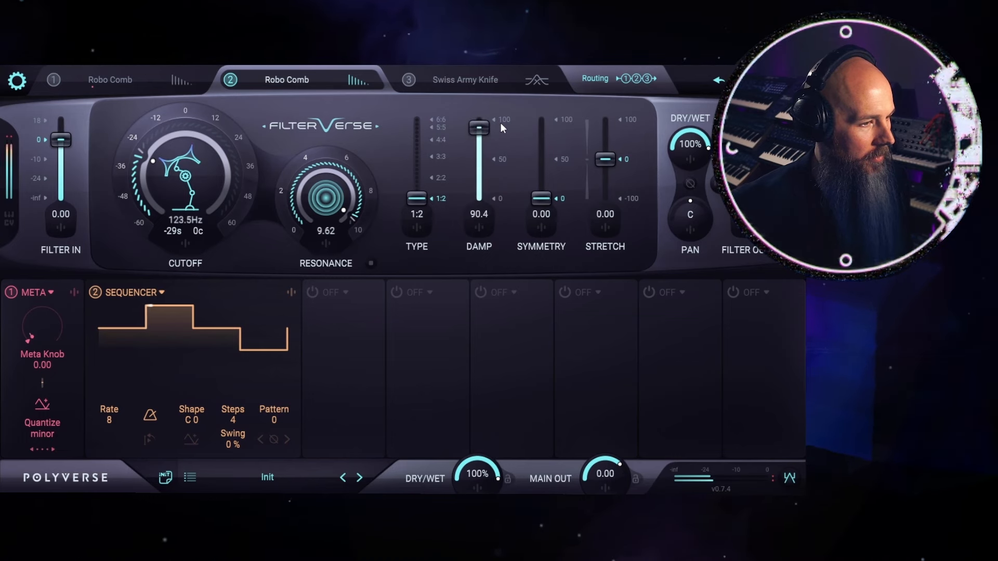
left_click_drag(478, 126, 478, 122)
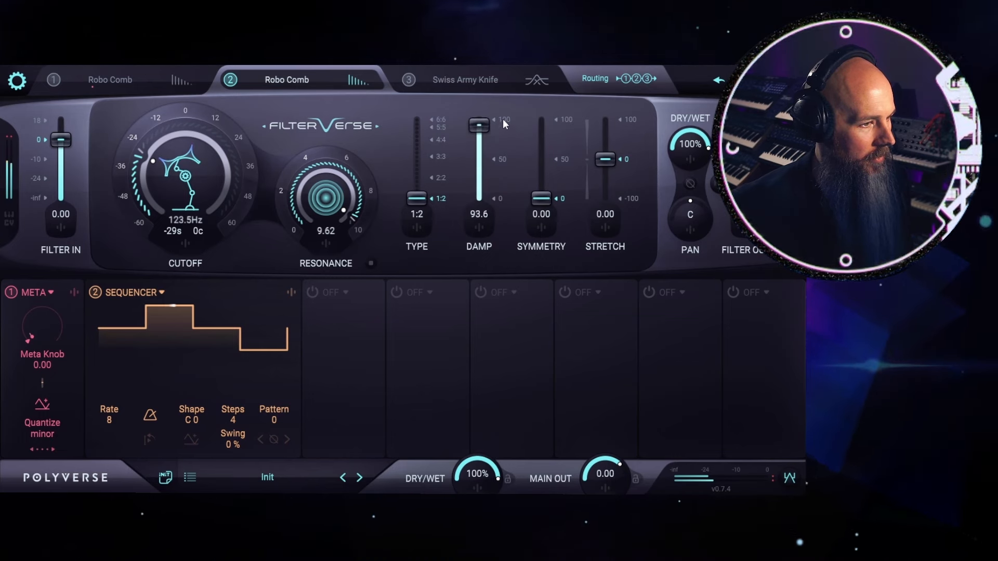
left_click_drag(478, 127, 478, 119)
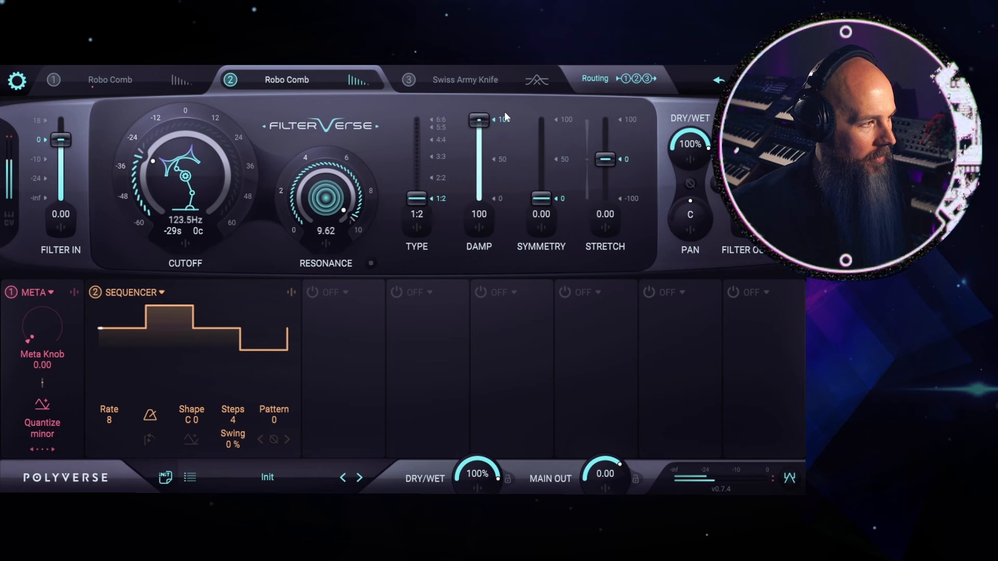
left_click_drag(478, 119, 478, 131)
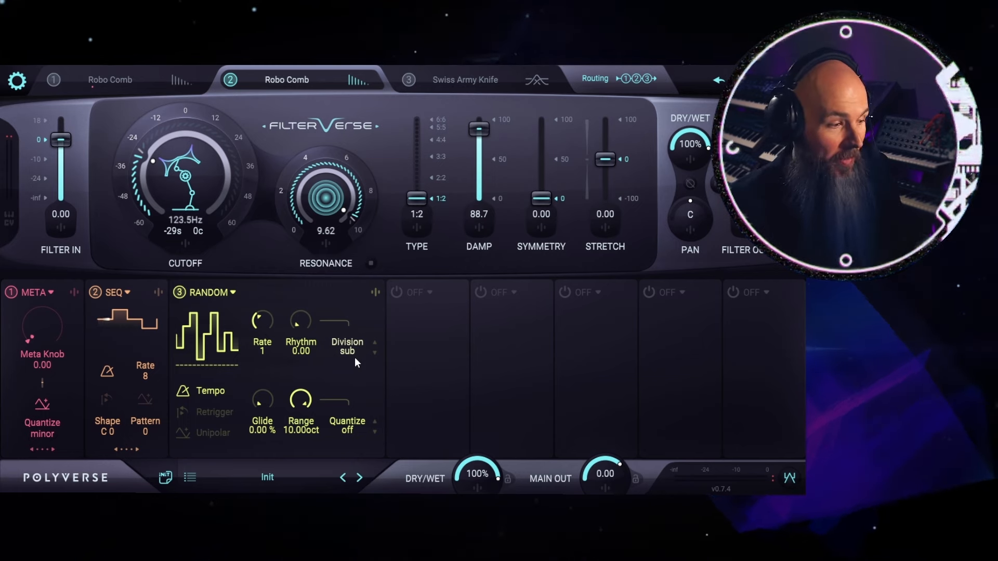
Set the Random modulator to rate 1/16 with a 2-octave range
left_click(347, 425)
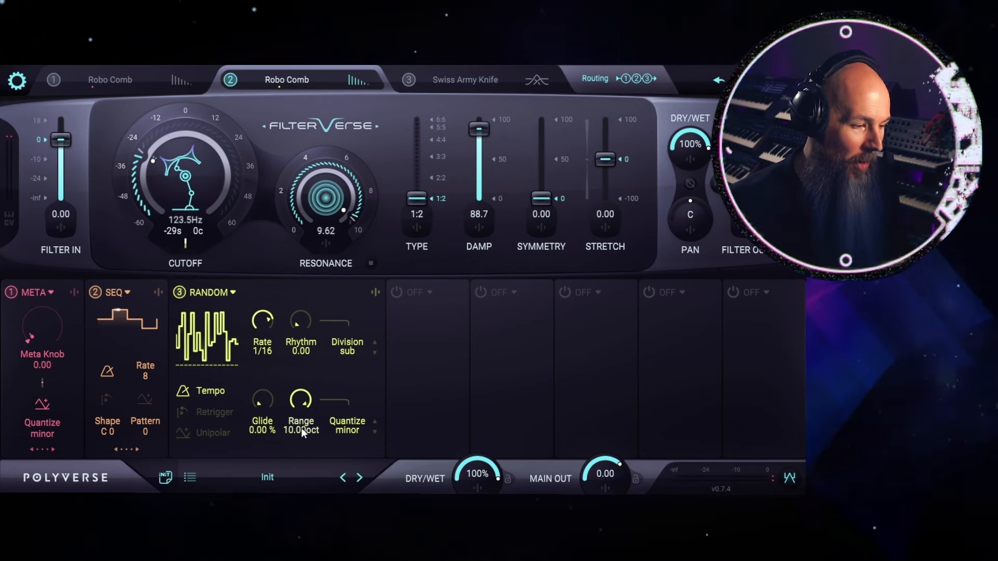
double_click(300, 430)
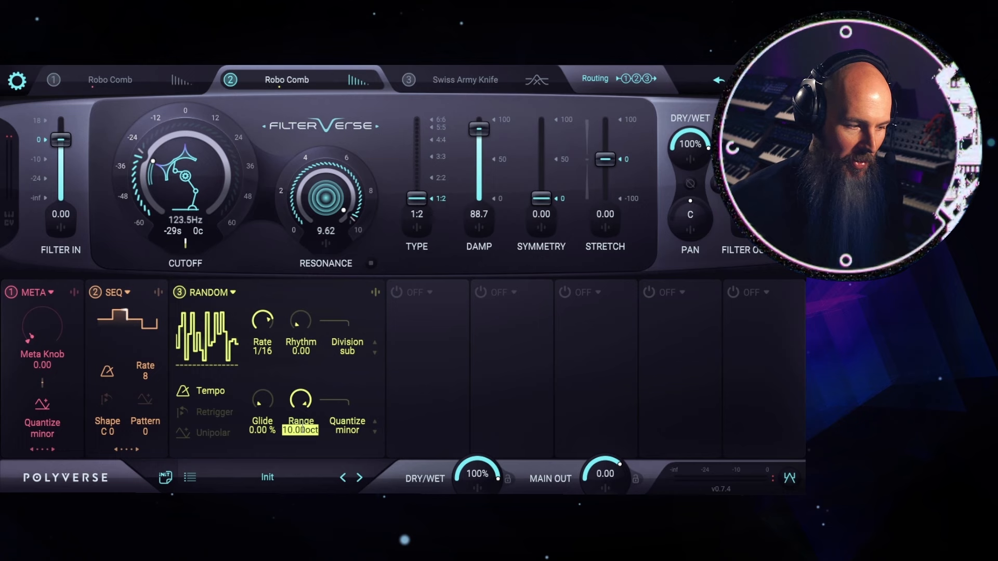
left_click_drag(299, 399, 299, 432)
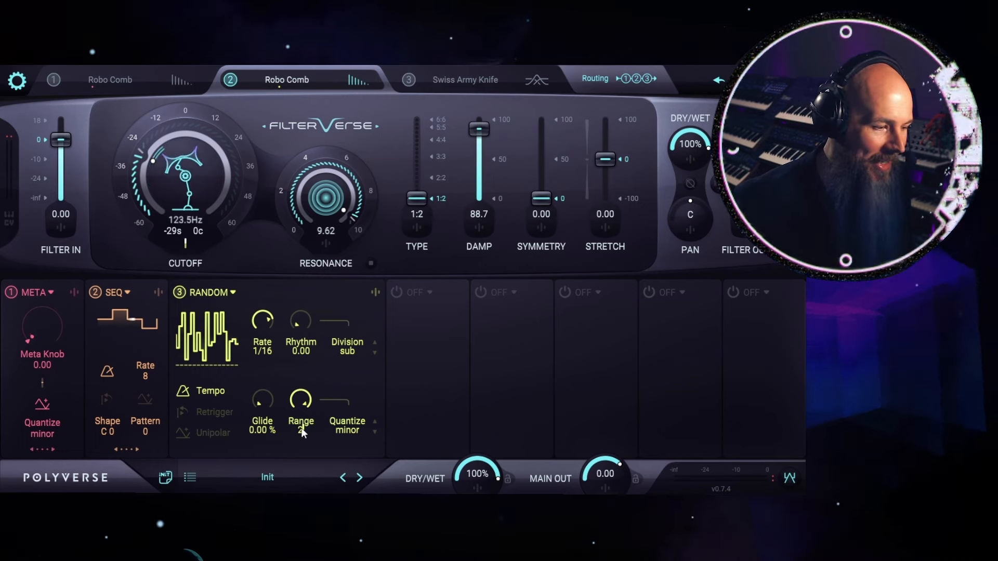
left_click_drag(299, 401, 299, 395)
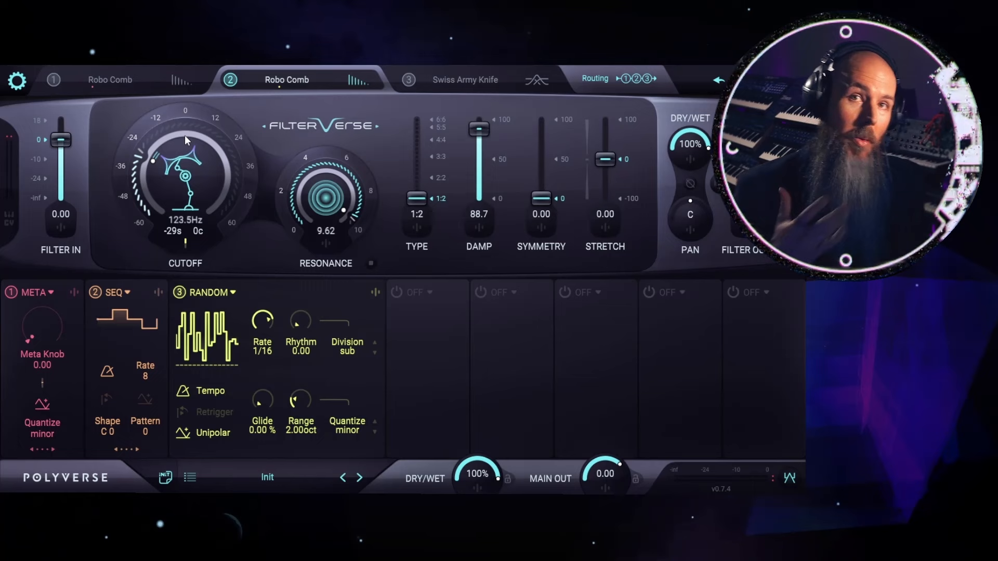
Sweep the second comb's type to 6:6 and back, leaving damp at about 57
left_click_drag(417, 197, 417, 118)
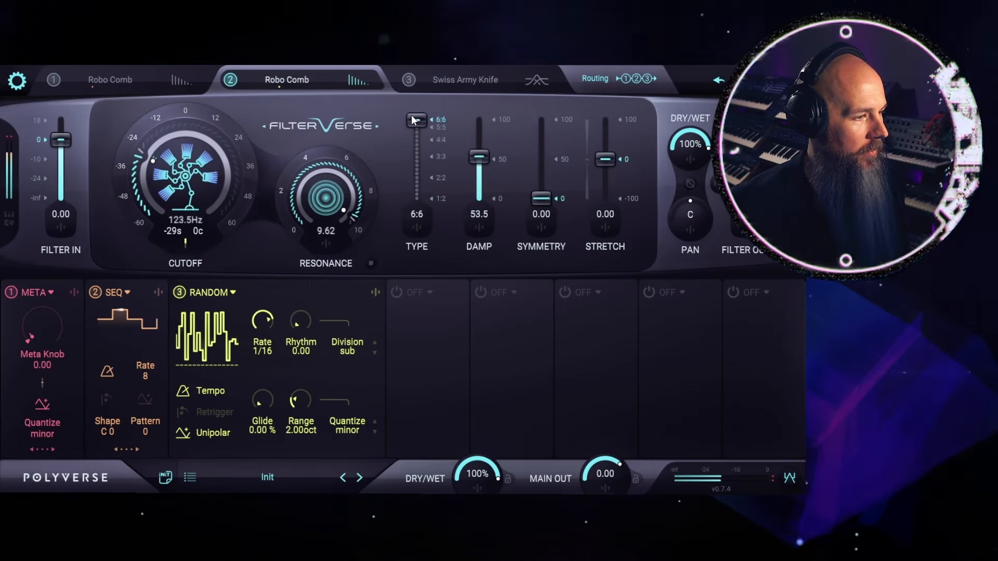
left_click_drag(415, 120, 416, 198)
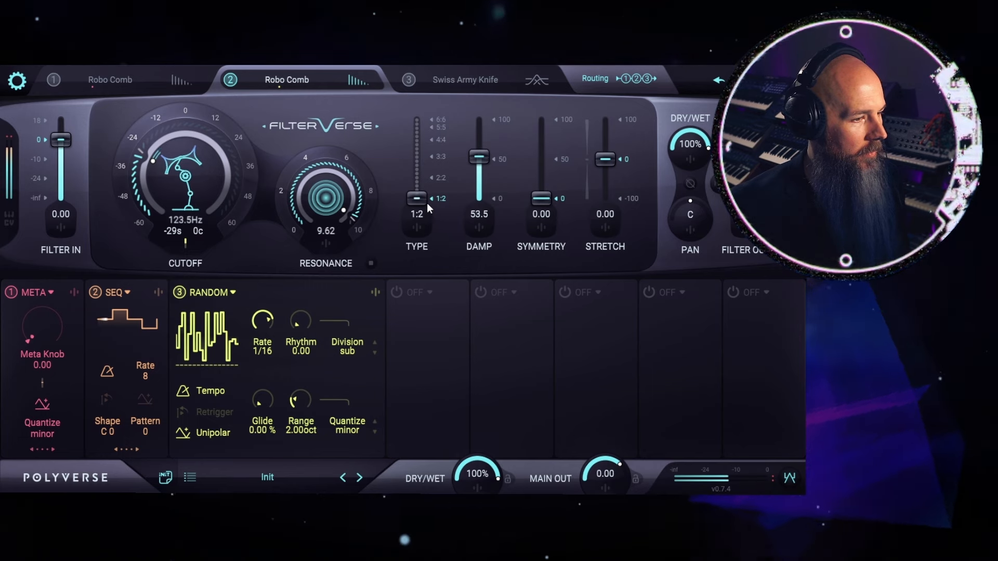
left_click_drag(478, 159, 478, 134)
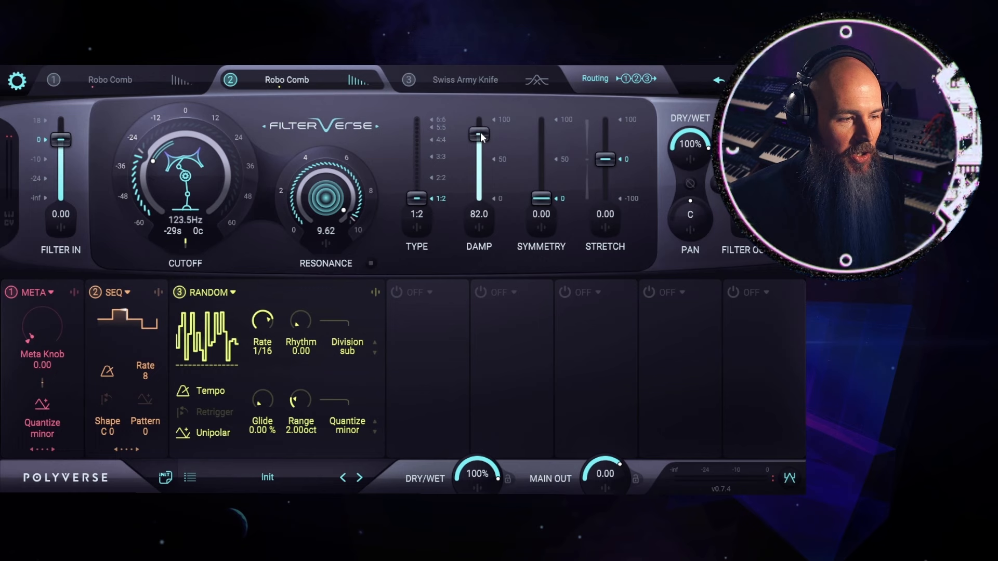
left_click_drag(478, 134, 478, 156)
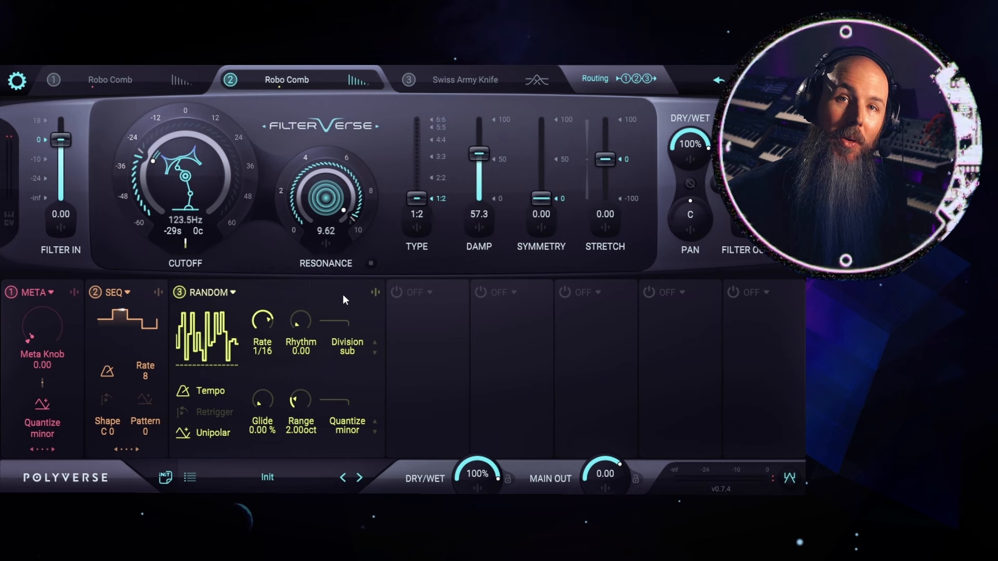
mouse_move(267, 369)
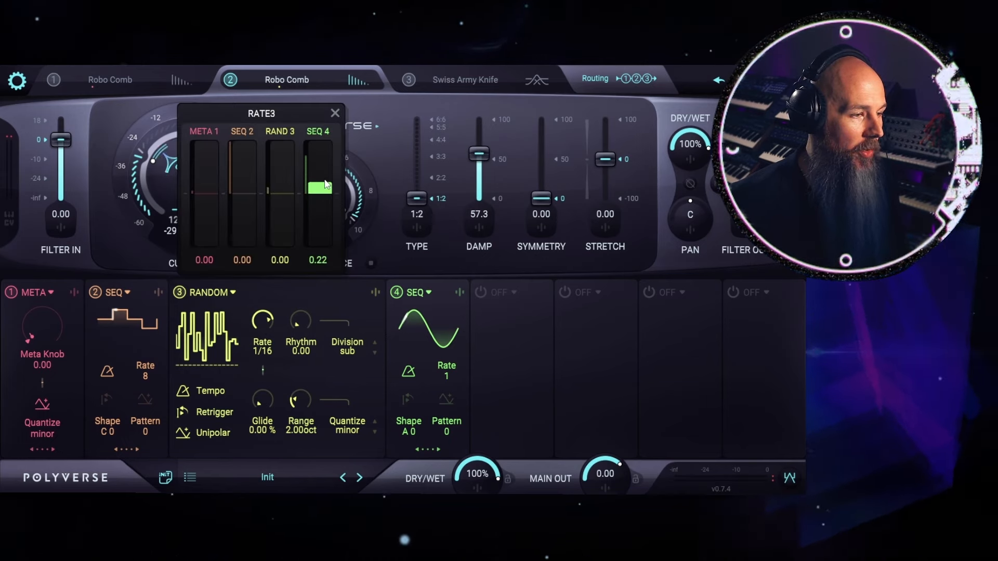
Set sequencer 4's modulation of the Random rate to 0.38 and close the amounts panel
left_click(335, 113)
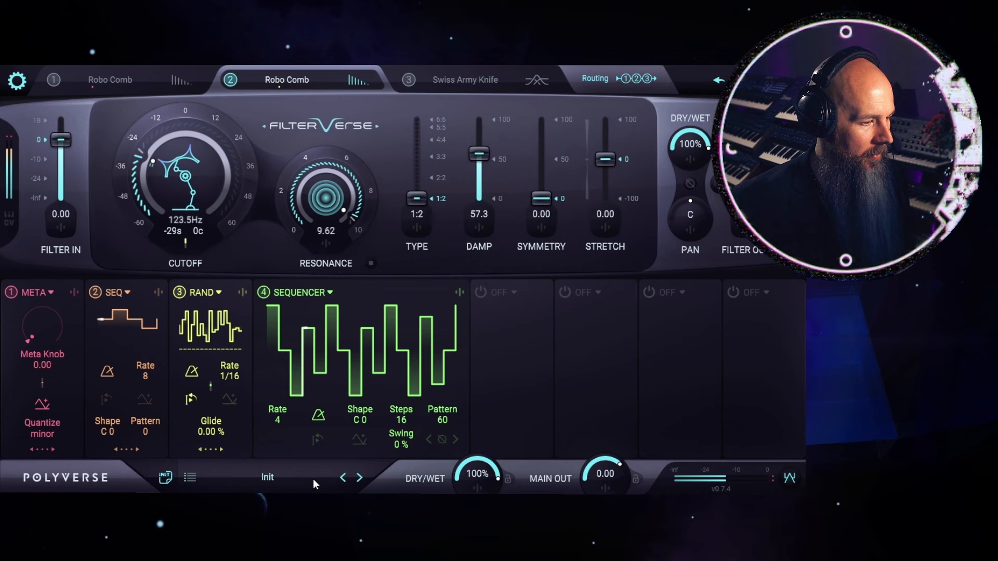
mouse_move(212, 392)
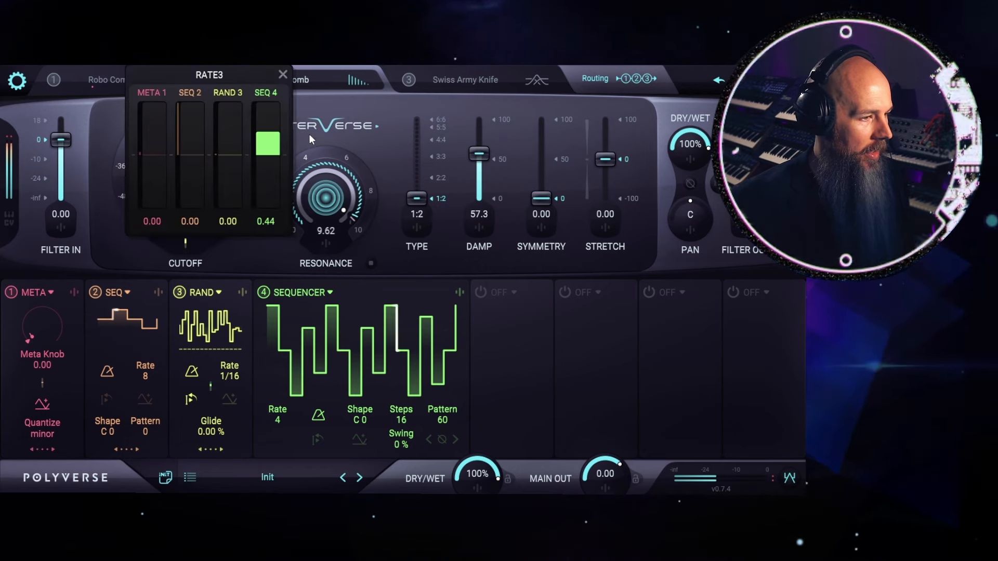
left_click_drag(267, 141, 267, 153)
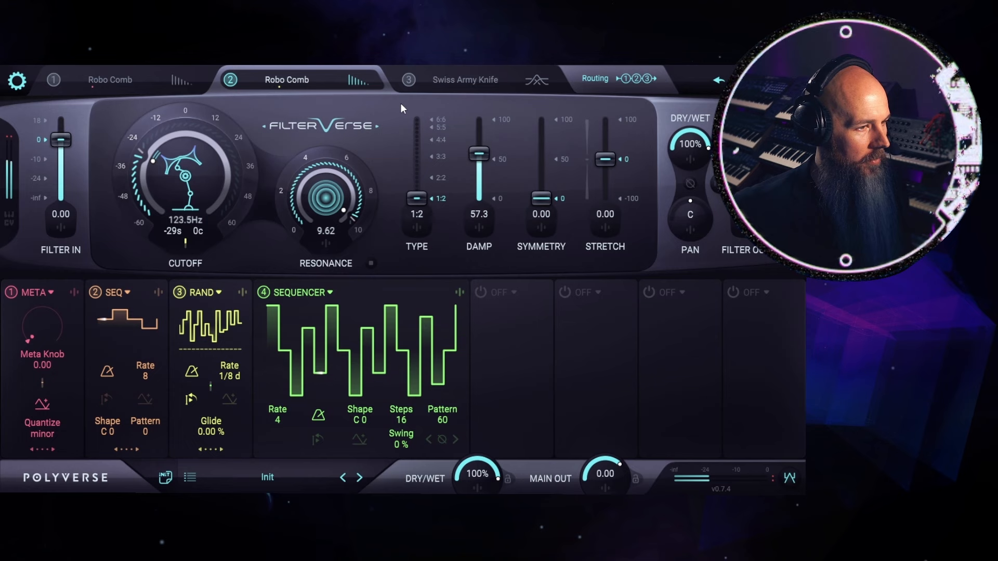
mouse_move(240, 385)
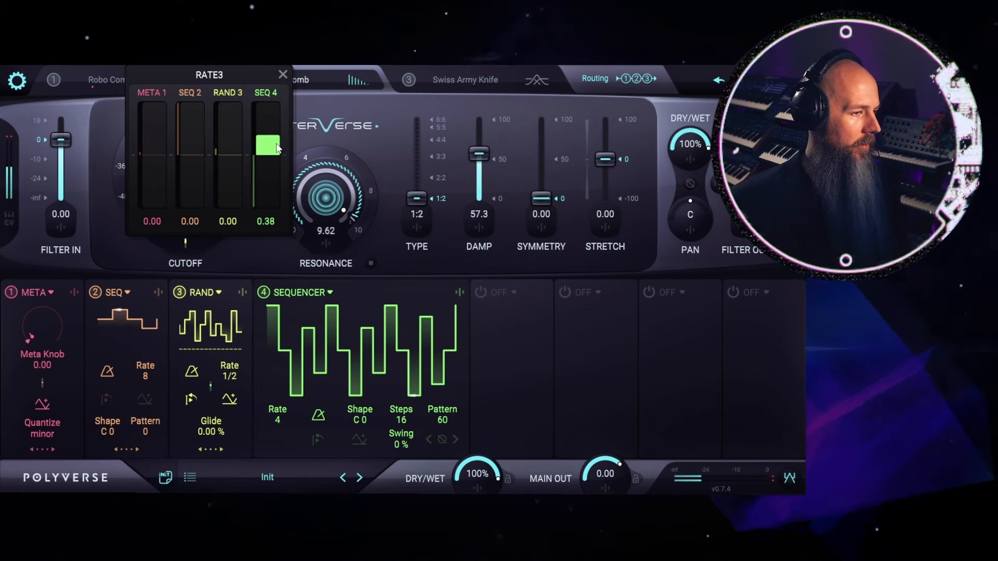
left_click(287, 79)
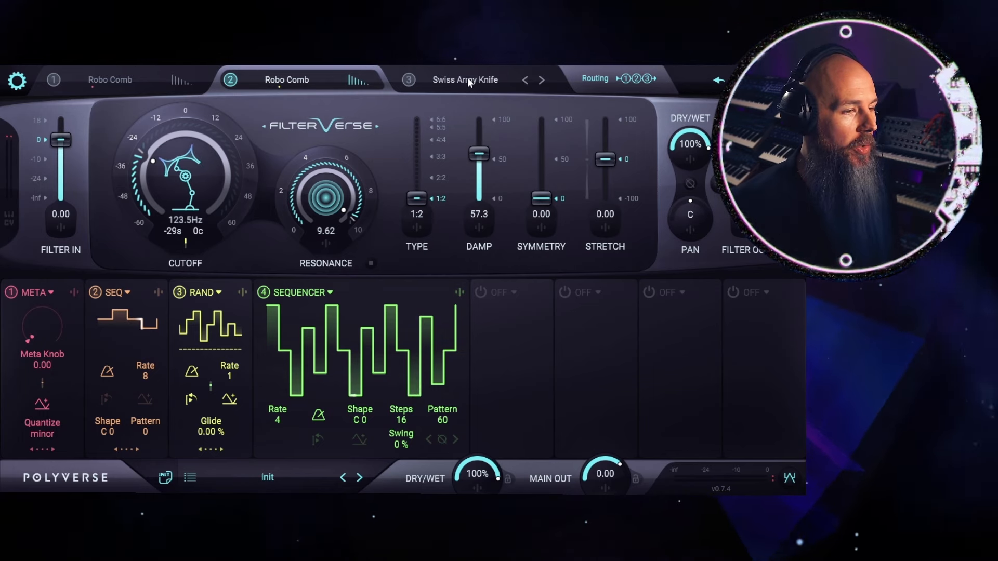
Load a Space reverb in slot 3 and route both Robo Combs in parallel into it
left_click(466, 80)
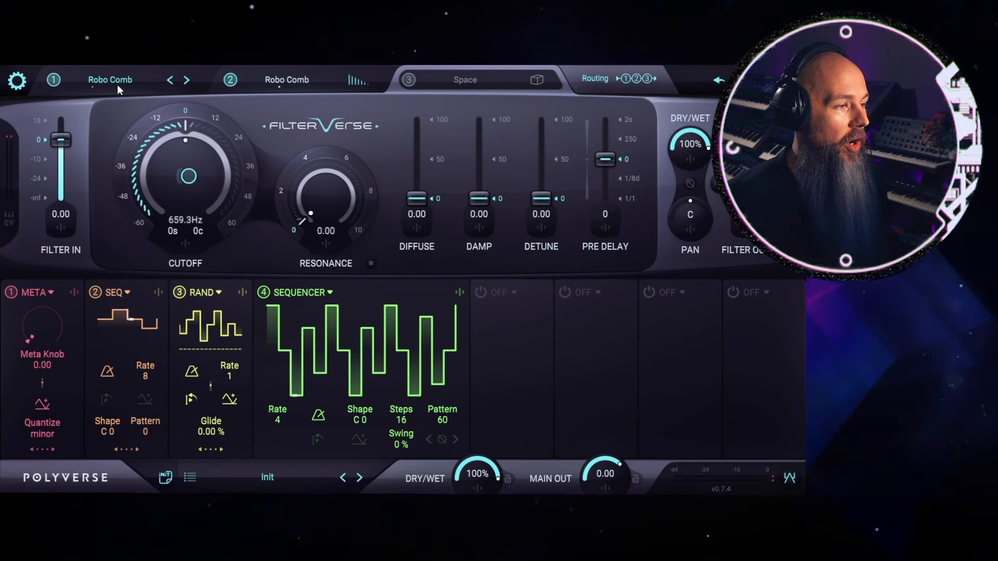
left_click(595, 78)
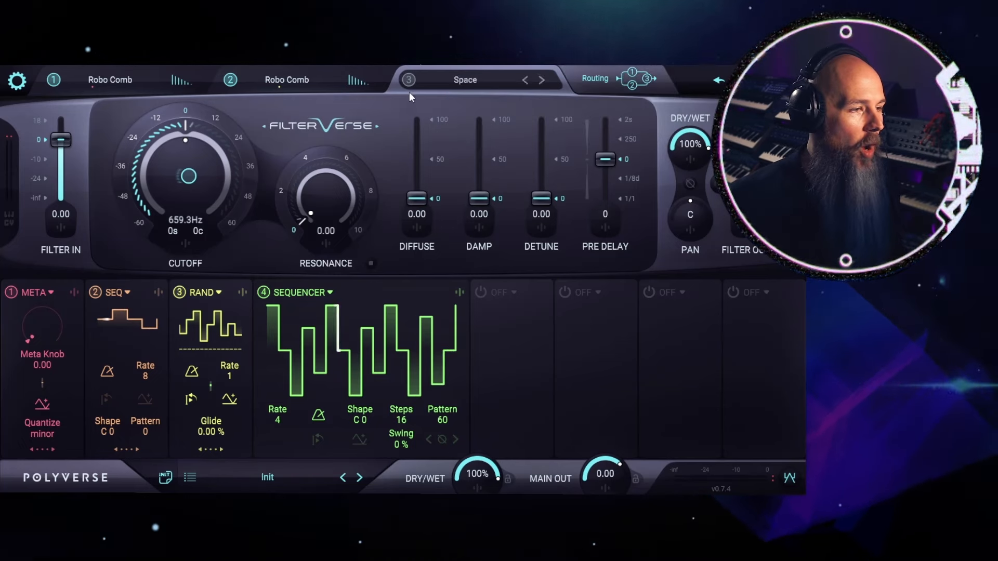
mouse_move(462, 87)
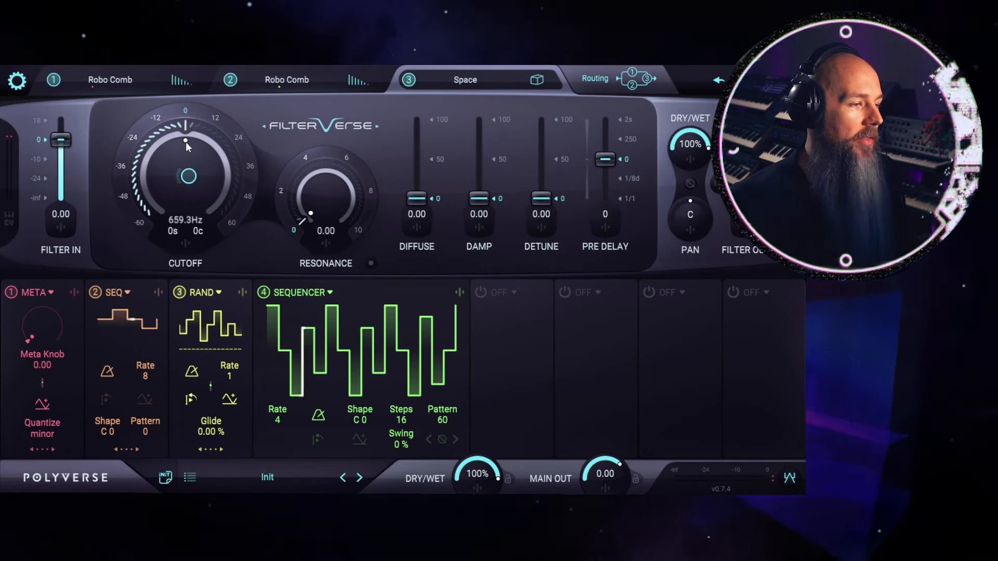
Drop the Space reverb cutoff to about 38.69 Hz and settle resonance near 4.74
left_click_drag(185, 141, 176, 185)
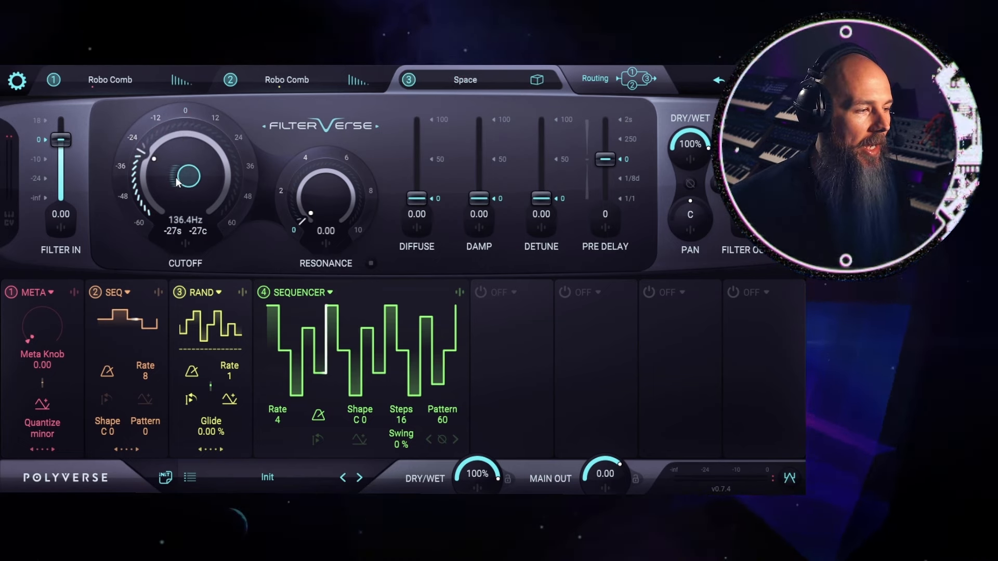
left_click_drag(185, 177, 185, 216)
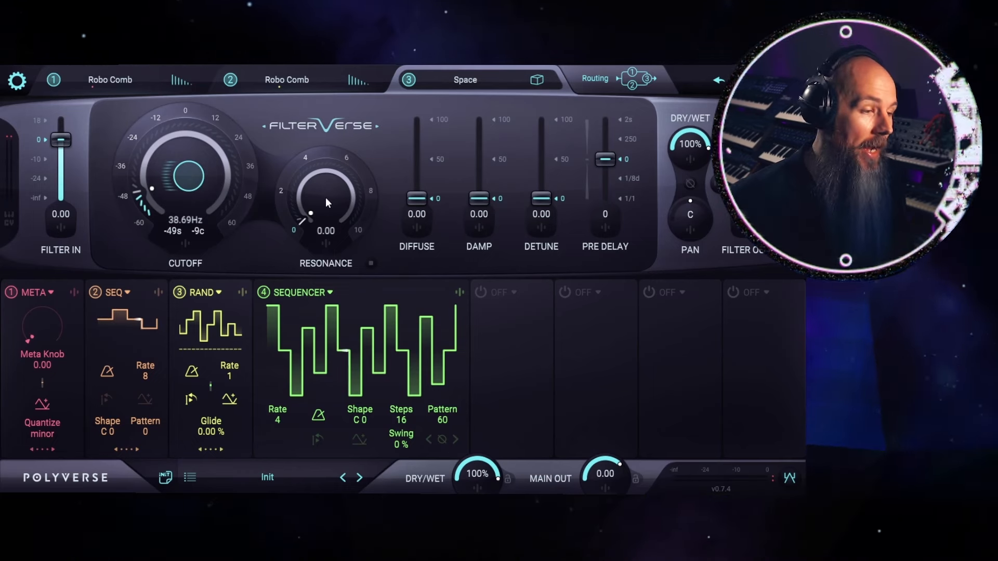
left_click_drag(326, 203, 324, 192)
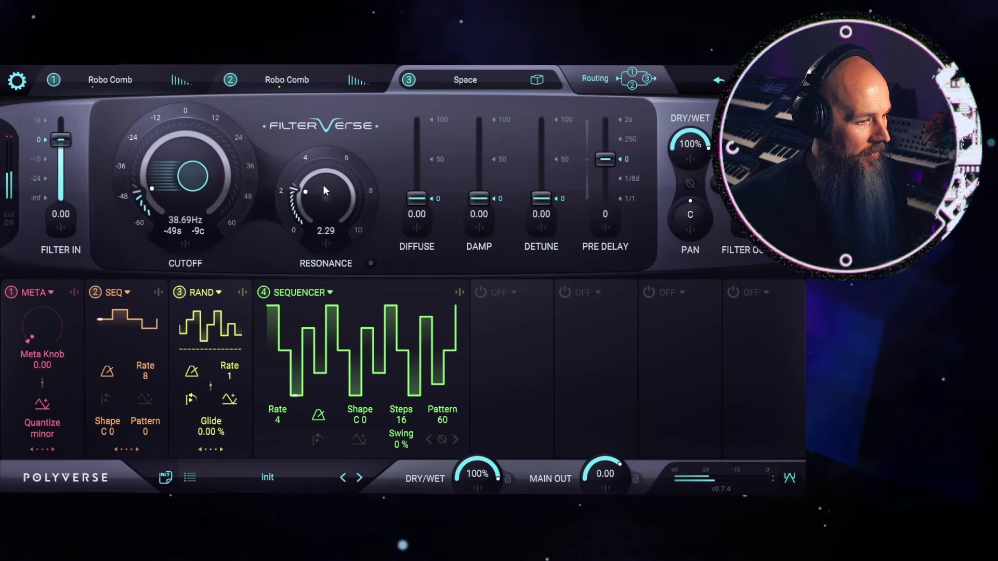
left_click_drag(325, 192, 325, 147)
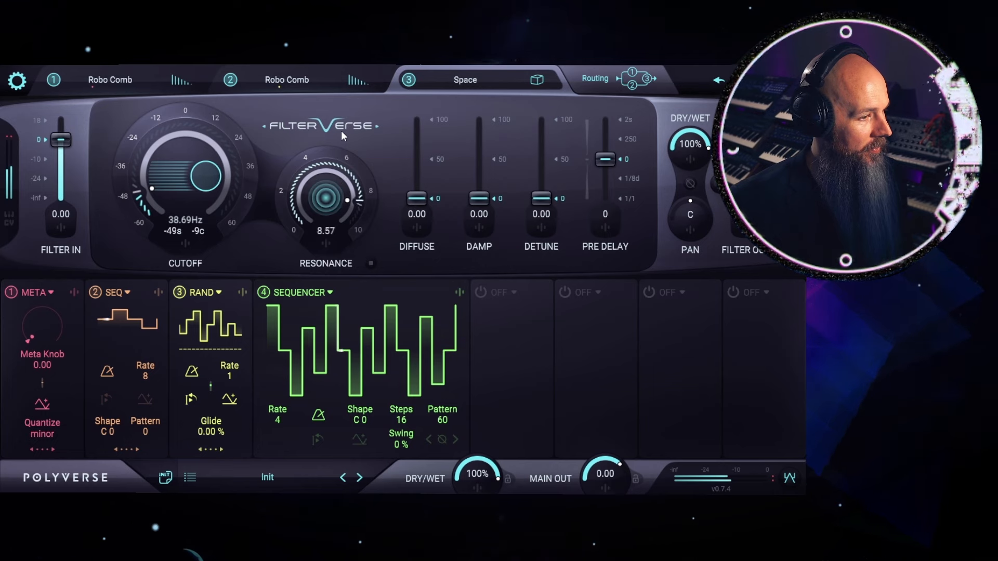
left_click_drag(325, 198, 338, 185)
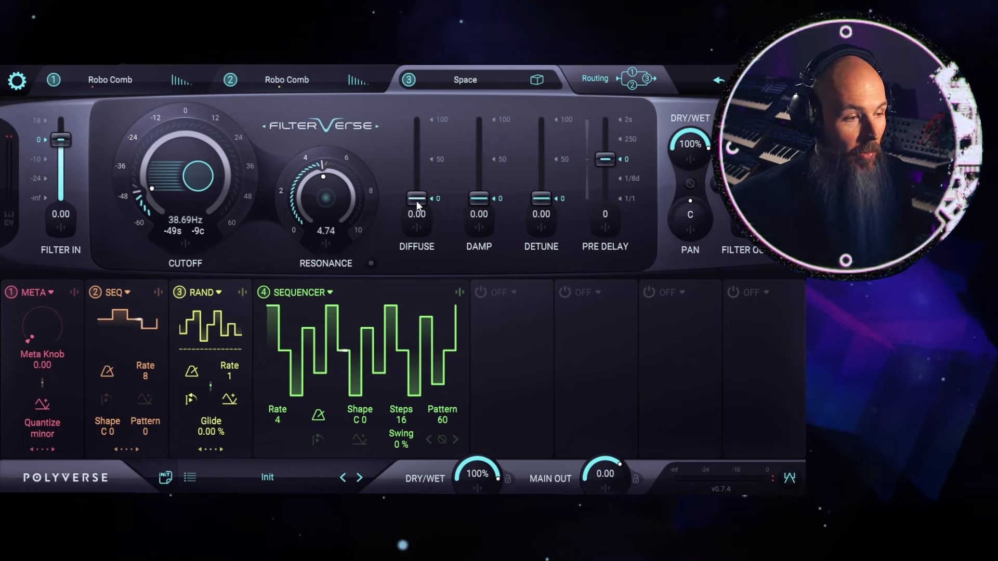
Push the reverb diffusion to its maximum of 100 with a slight resonance nudge
left_click_drag(415, 198, 416, 176)
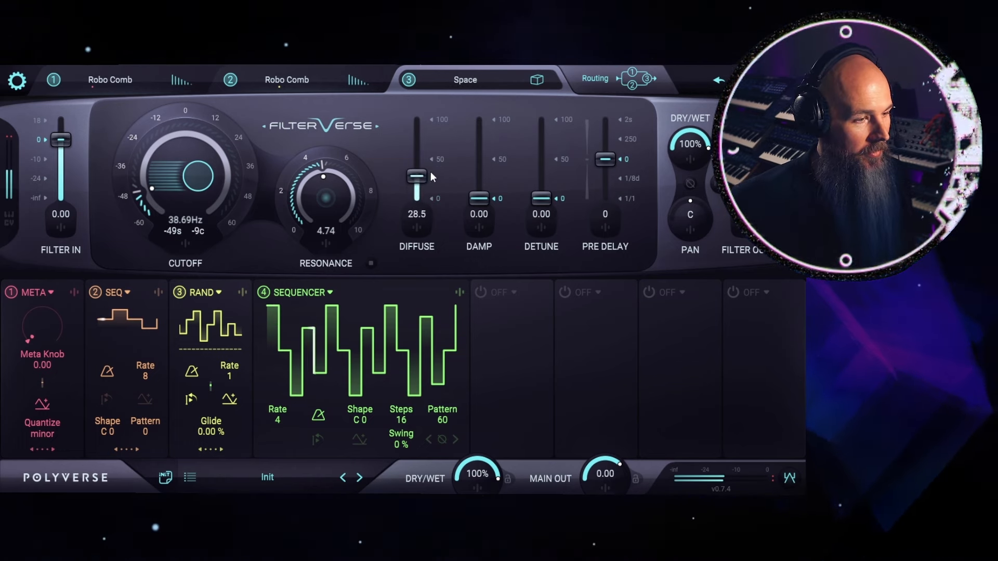
left_click_drag(415, 177, 416, 119)
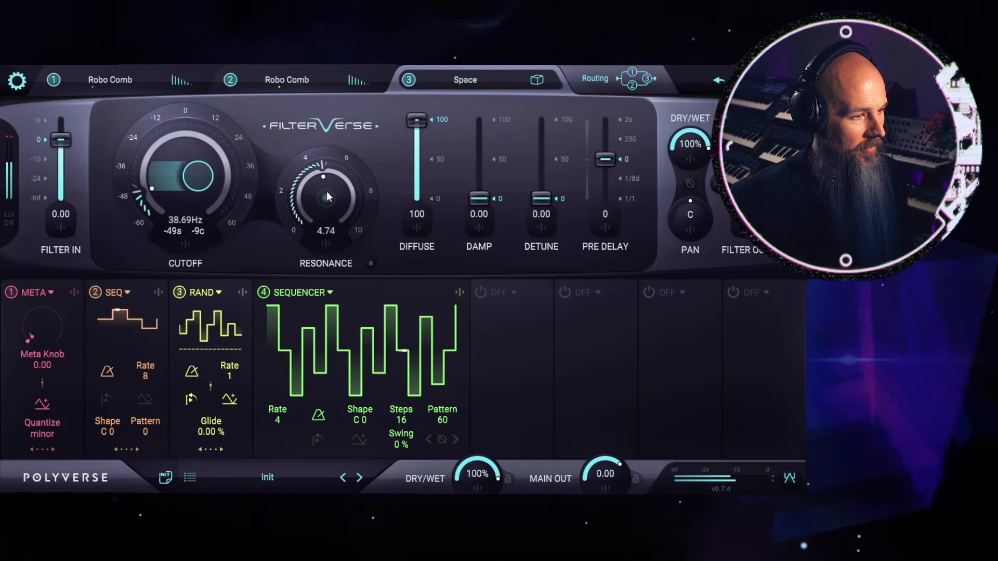
left_click_drag(325, 198, 324, 181)
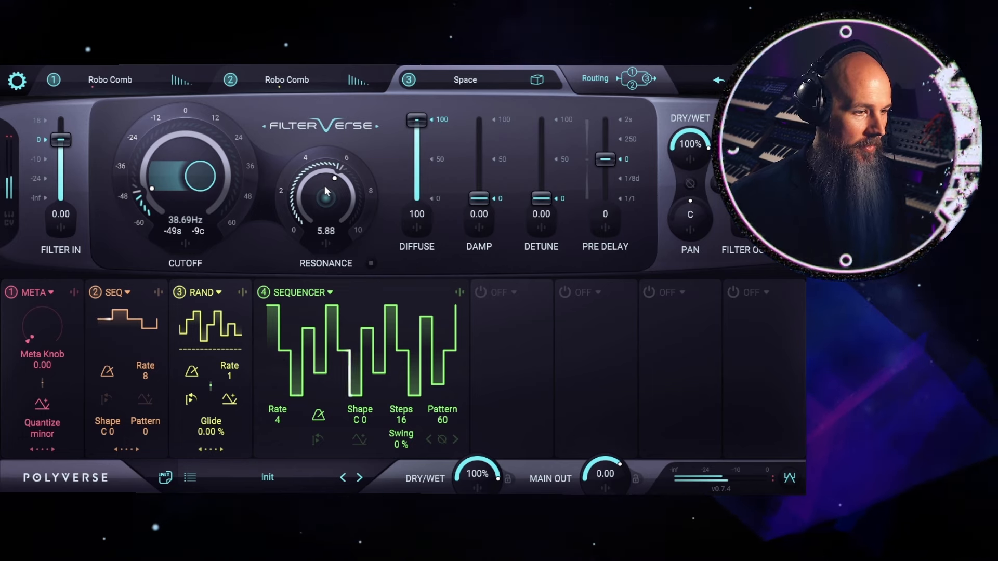
mouse_move(482, 205)
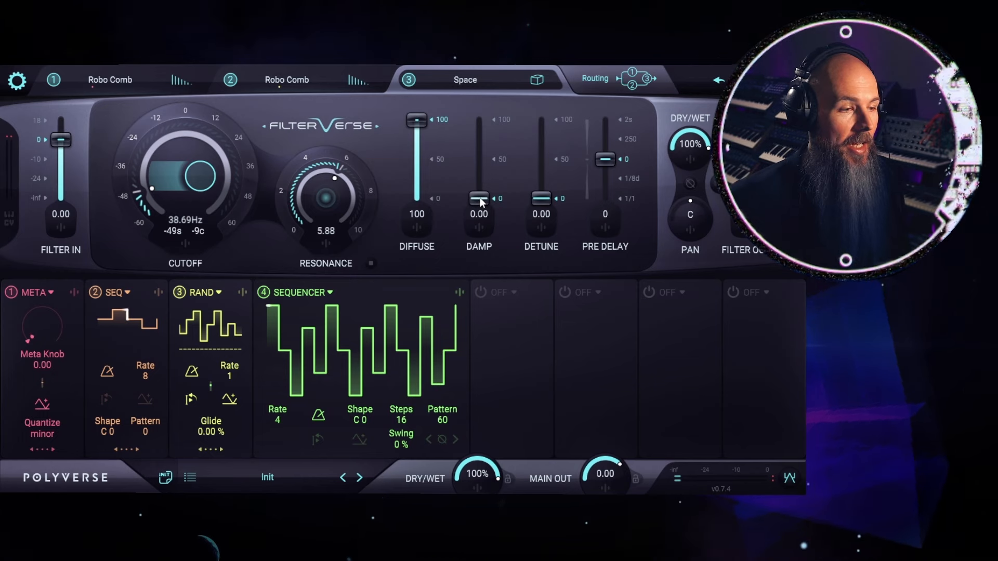
left_click(287, 80)
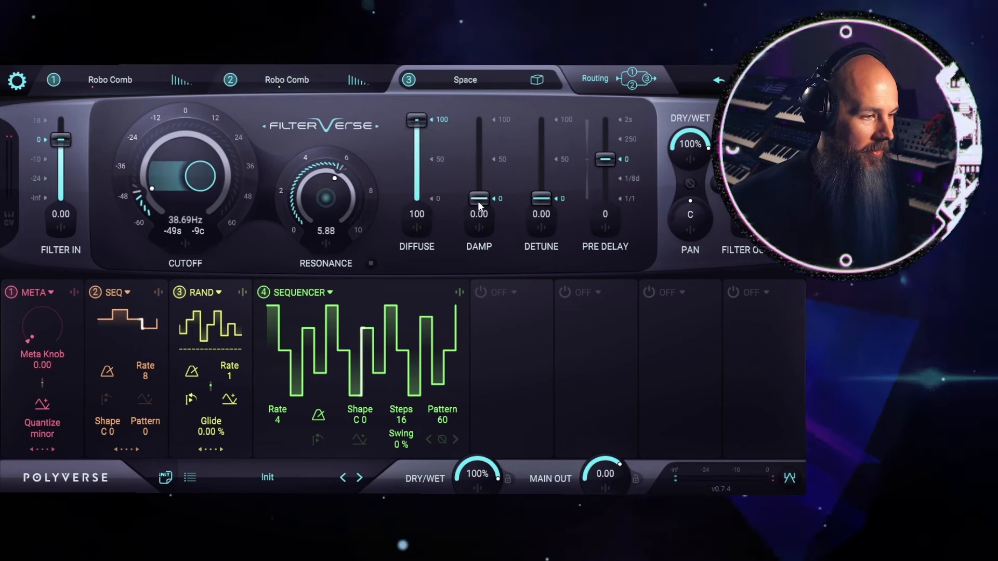
Sweep the reverb damping up to 83.8 and return it to 0
left_click_drag(478, 198, 478, 151)
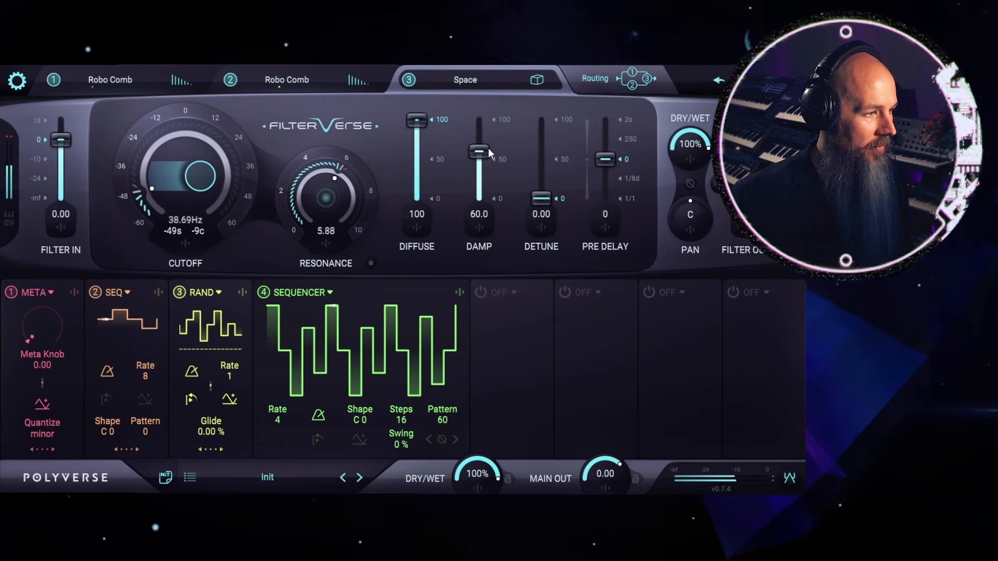
left_click_drag(478, 152, 478, 134)
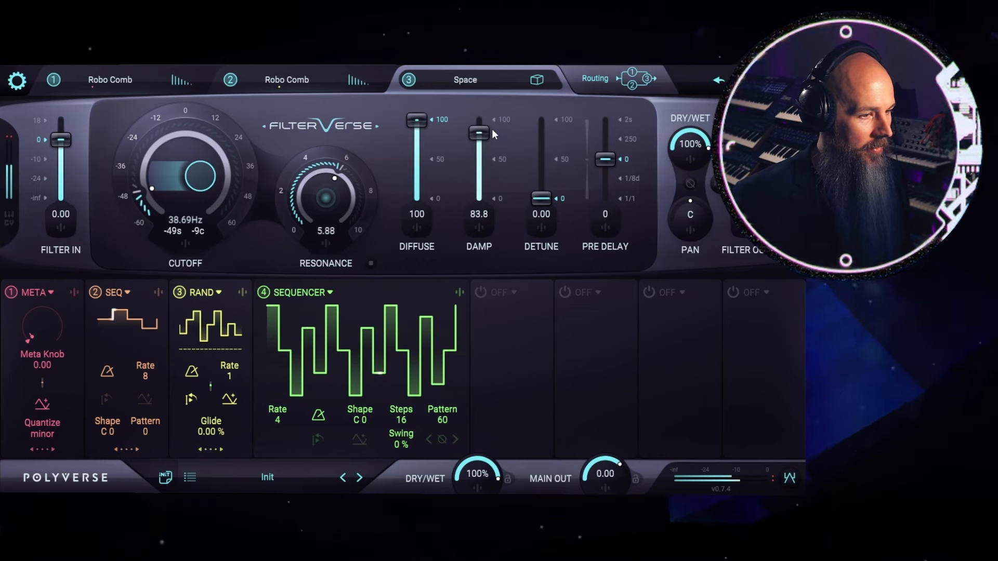
left_click_drag(478, 132, 478, 175)
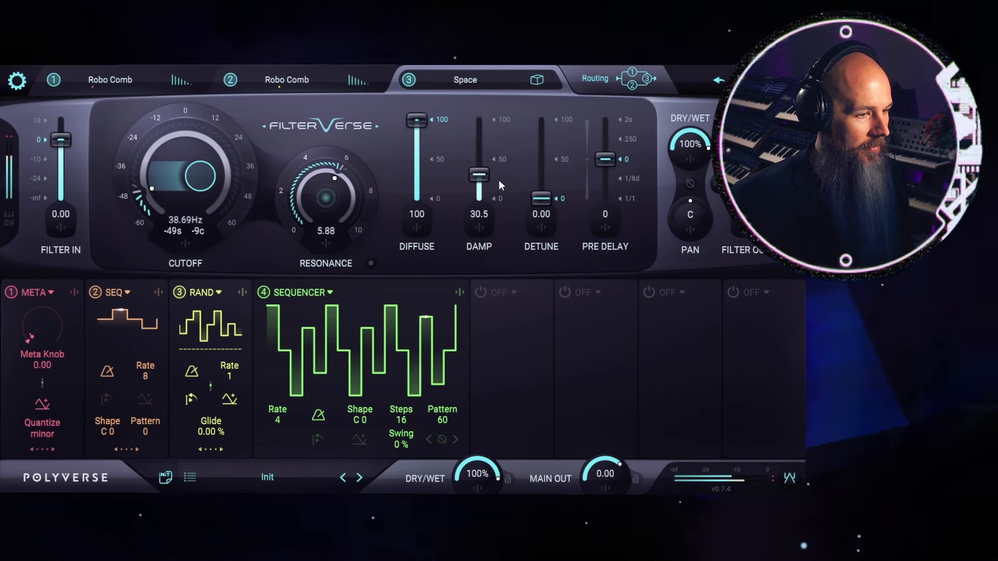
left_click_drag(478, 175, 478, 199)
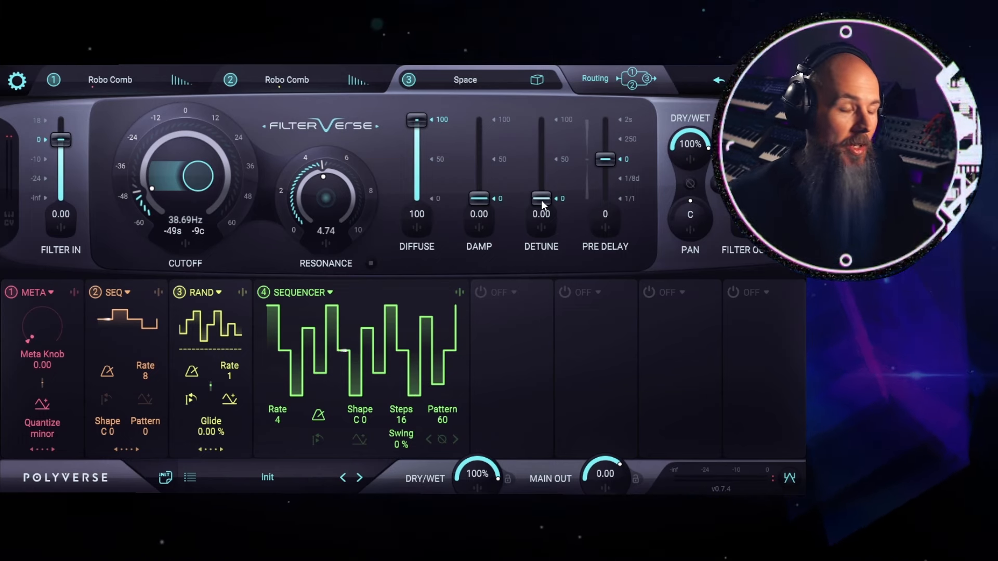
Raise the reverb detune to 82.8 and adjust the resonance
left_click_drag(540, 197, 540, 183)
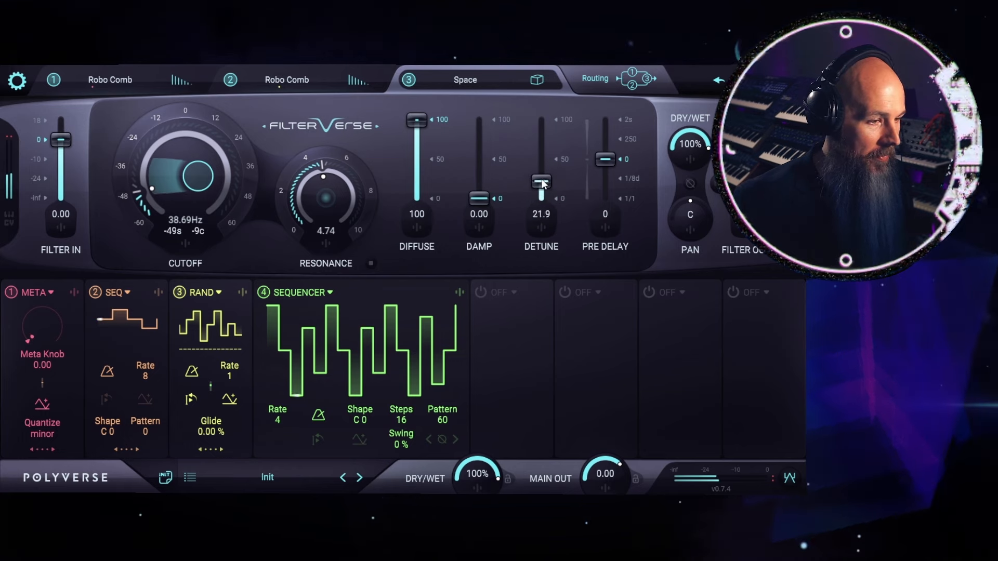
left_click_drag(541, 180, 541, 159)
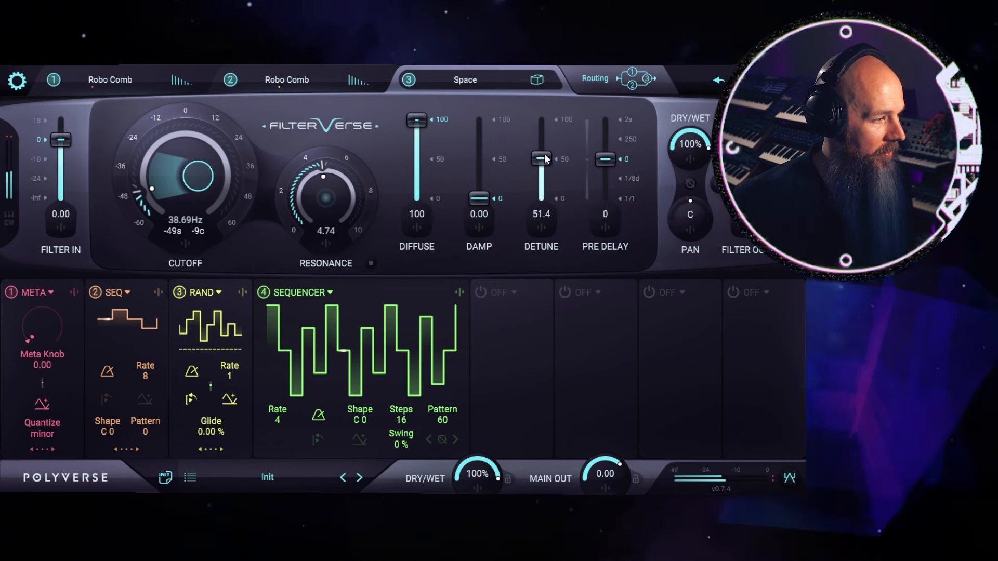
left_click_drag(542, 158, 541, 133)
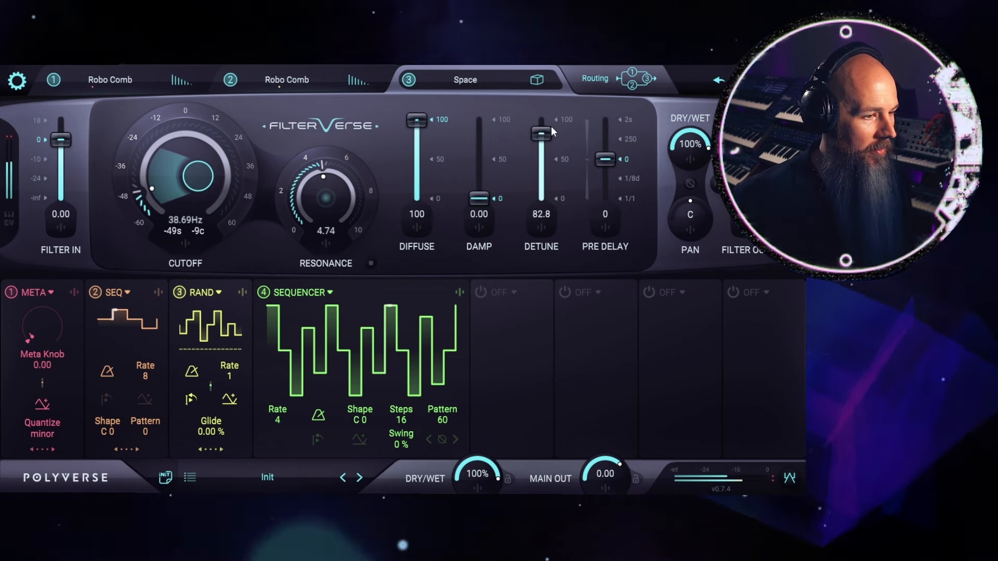
left_click_drag(324, 191, 355, 192)
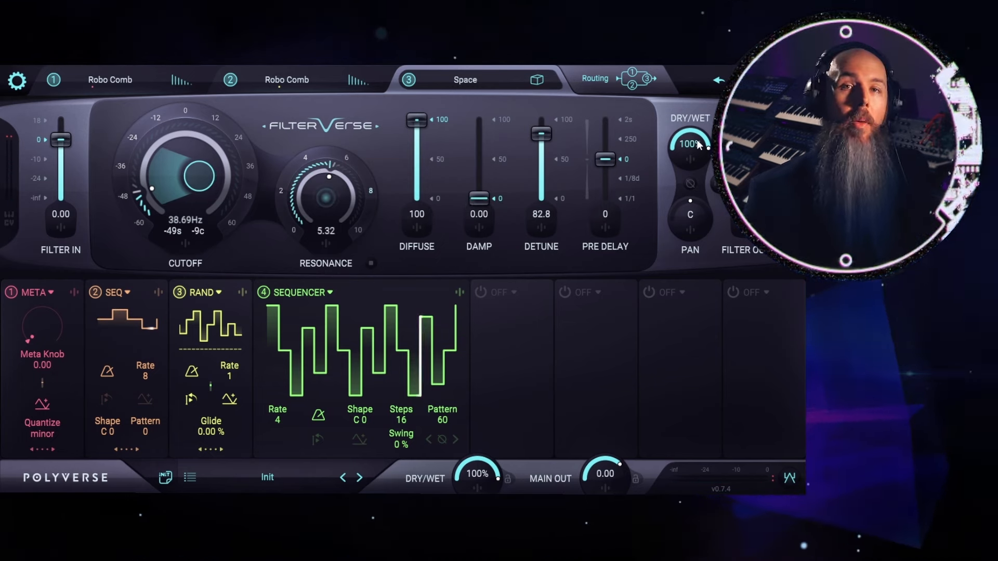
Pull the reverb's dry/wet mix down below 100%, toward 75%
left_click_drag(688, 144, 688, 152)
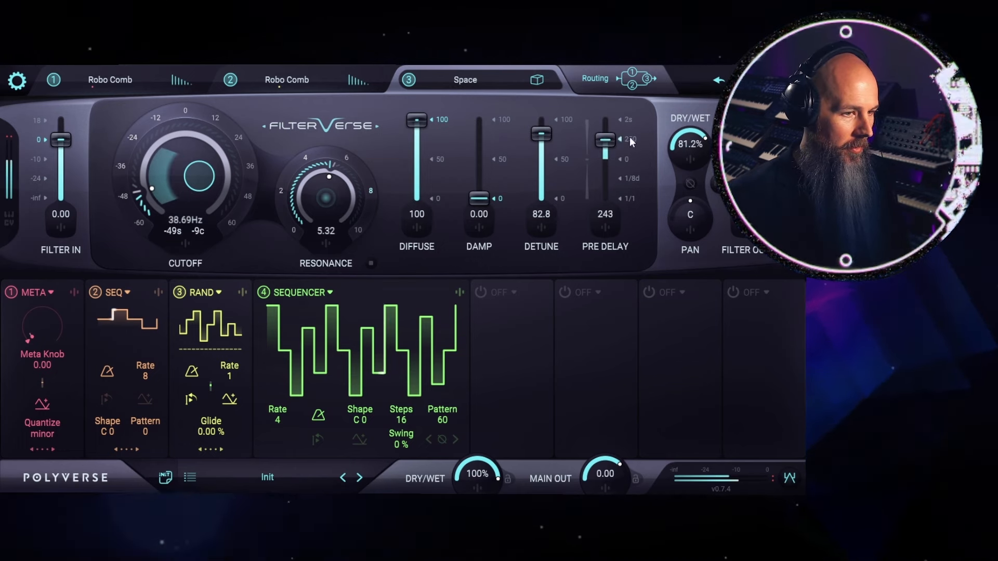
left_click_drag(178, 177, 177, 185)
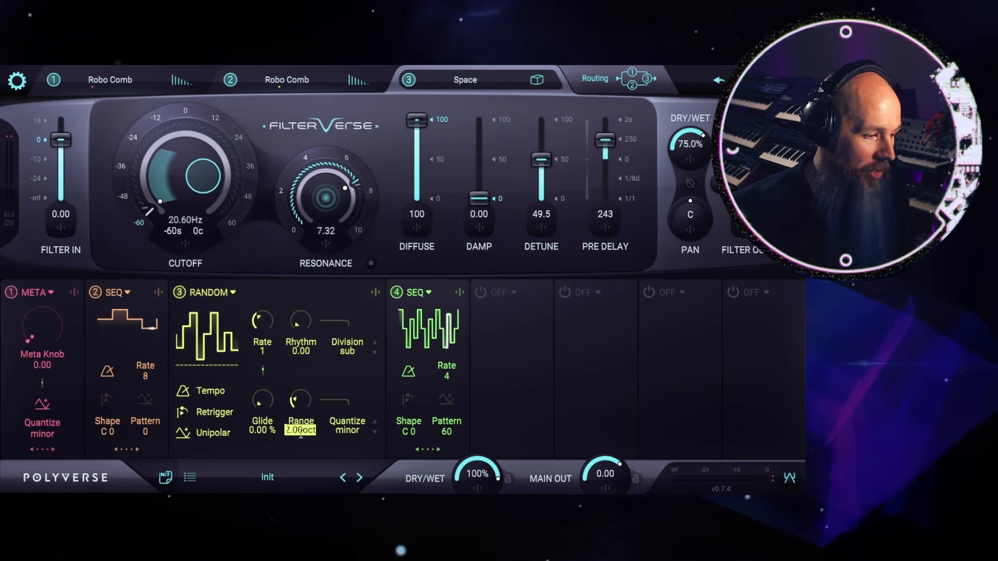
Edit the Random modulator's range amount to span 3.00 octaves
left_click(287, 79)
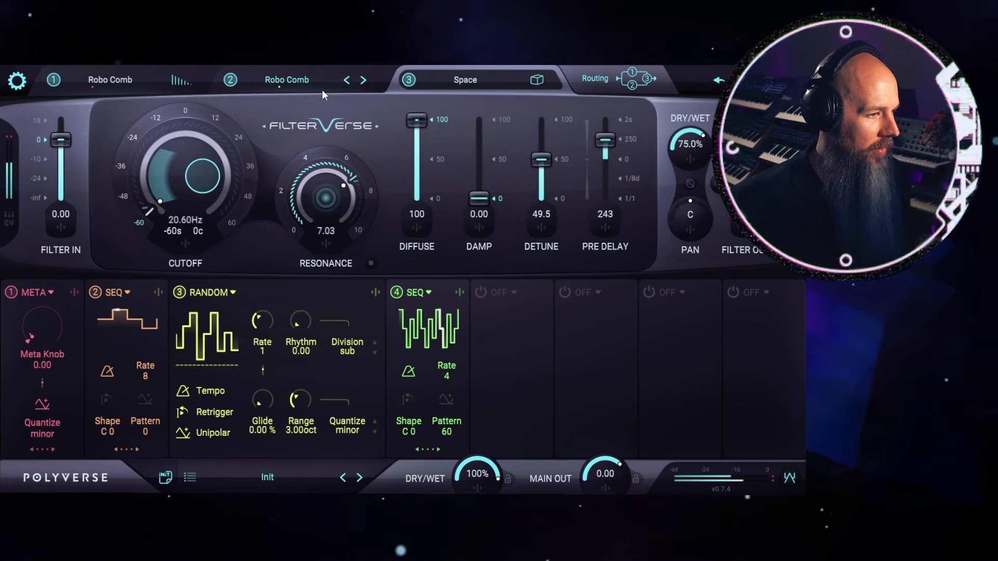
Set the Space reverb's dry/wet mix to 70.8% after a brief rise to 81.2%
left_click_drag(344, 185, 330, 178)
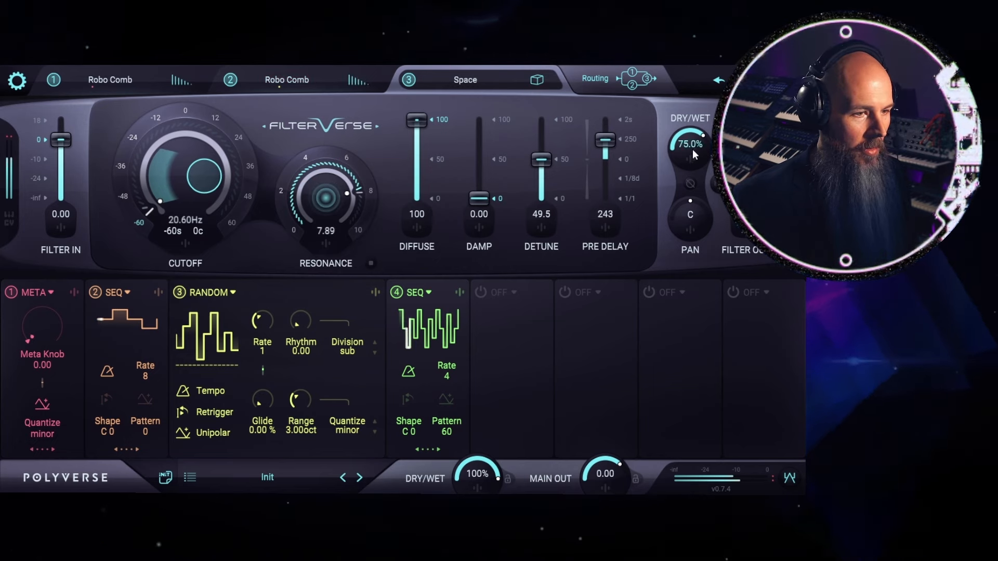
left_click_drag(689, 143, 692, 135)
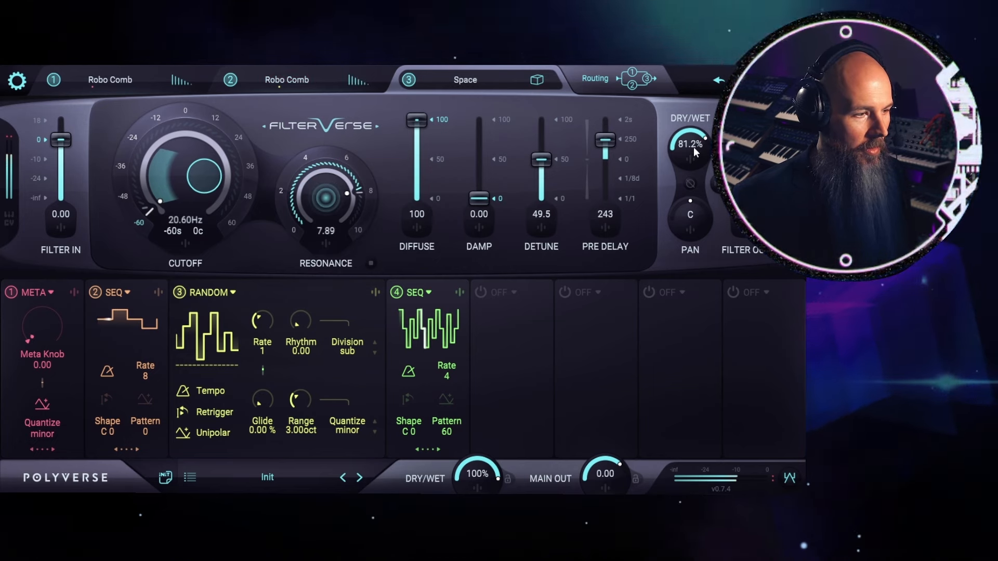
left_click_drag(324, 195, 324, 210)
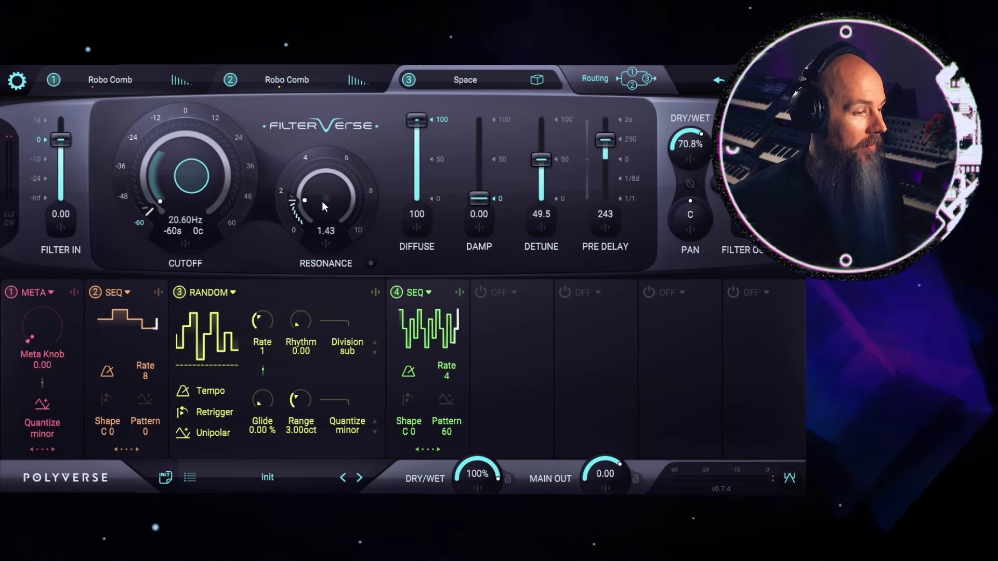
Sweep the reverb resonance up to its maximum of 10 and back down to 1.43
left_click_drag(324, 204, 321, 197)
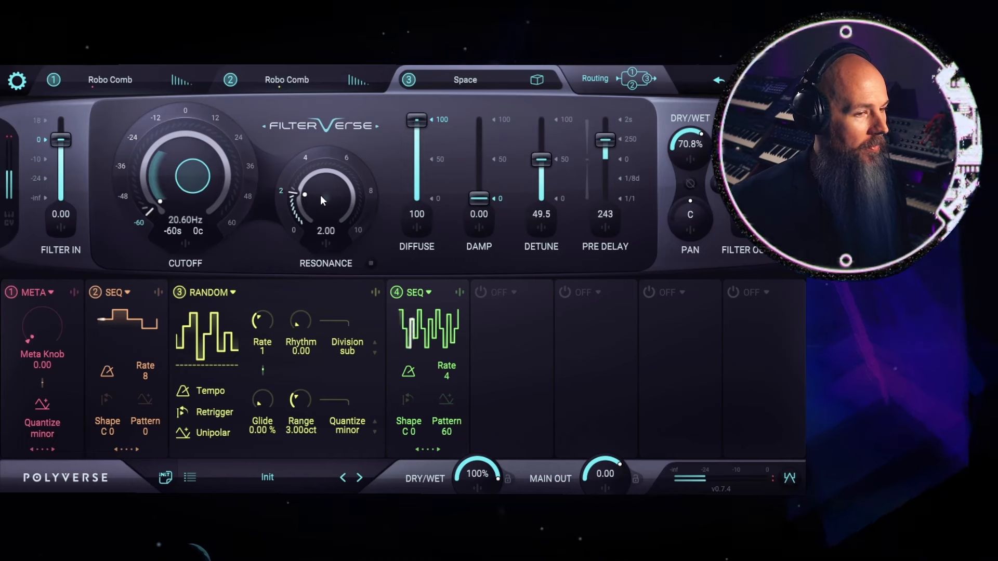
left_click_drag(325, 194, 326, 177)
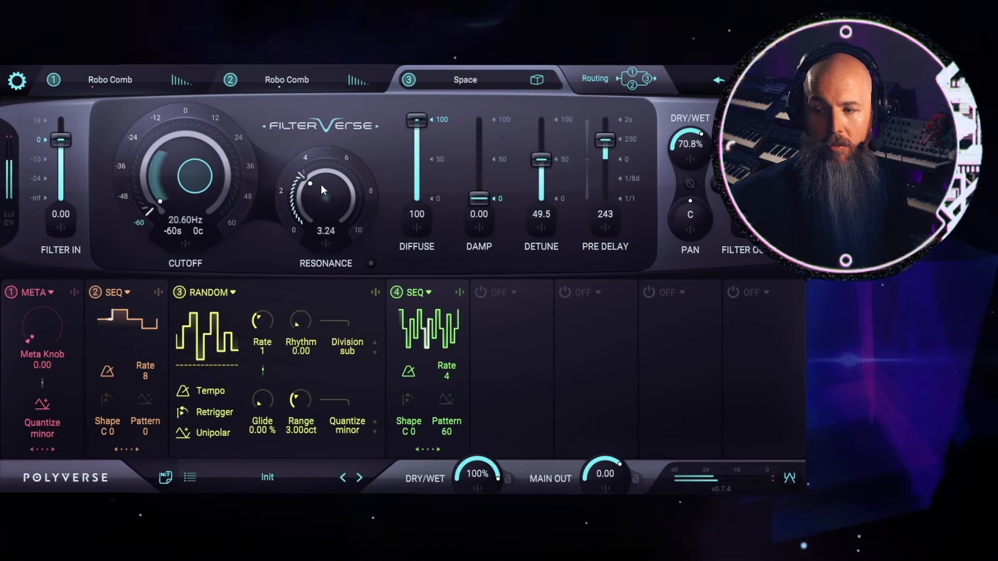
left_click_drag(324, 189, 324, 178)
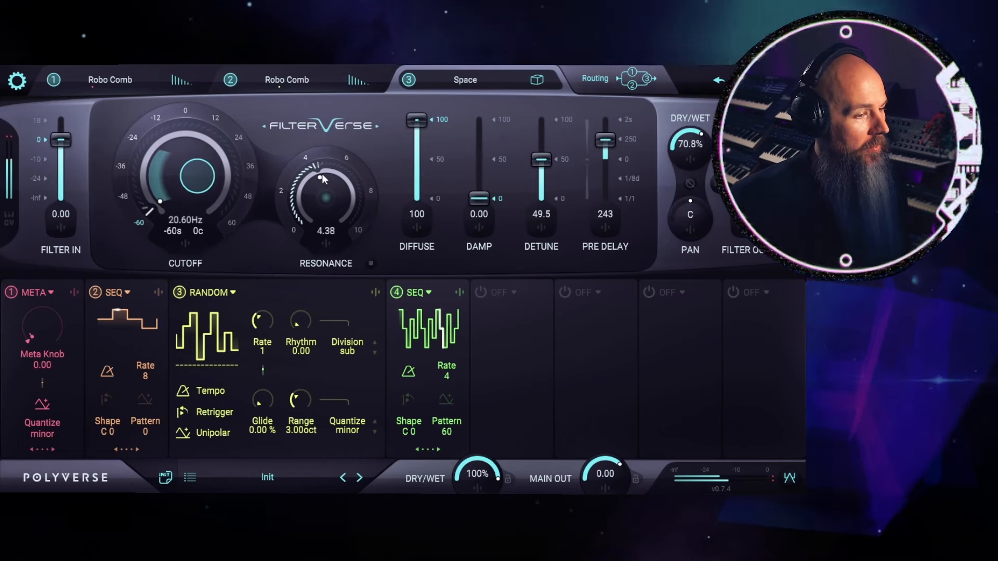
left_click_drag(326, 185, 335, 172)
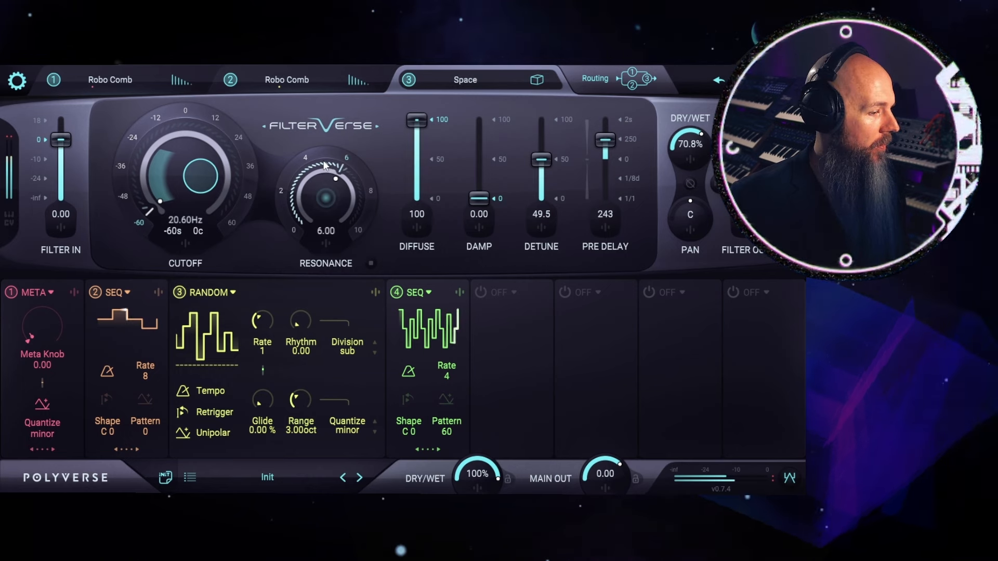
left_click_drag(326, 191, 344, 185)
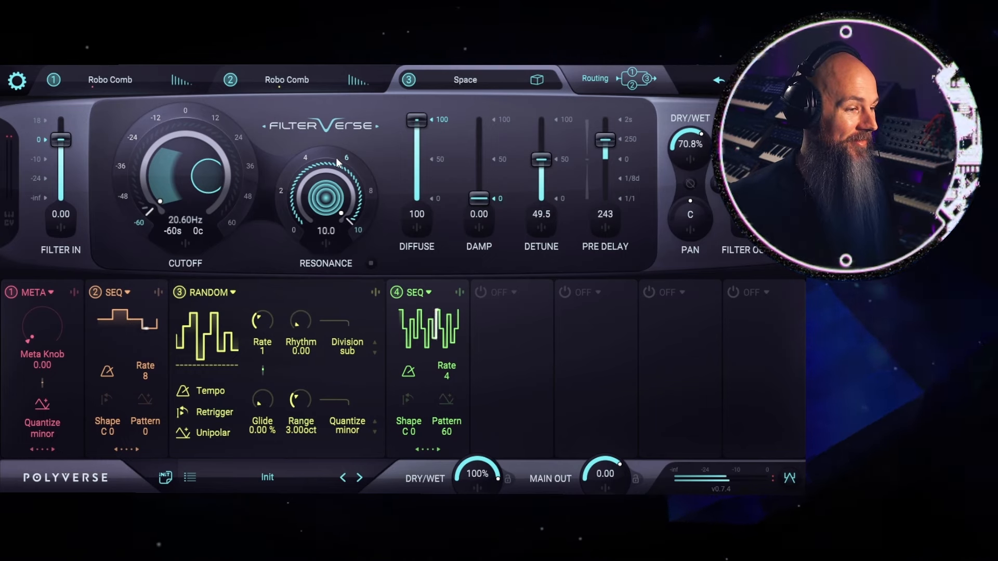
left_click_drag(326, 198, 320, 209)
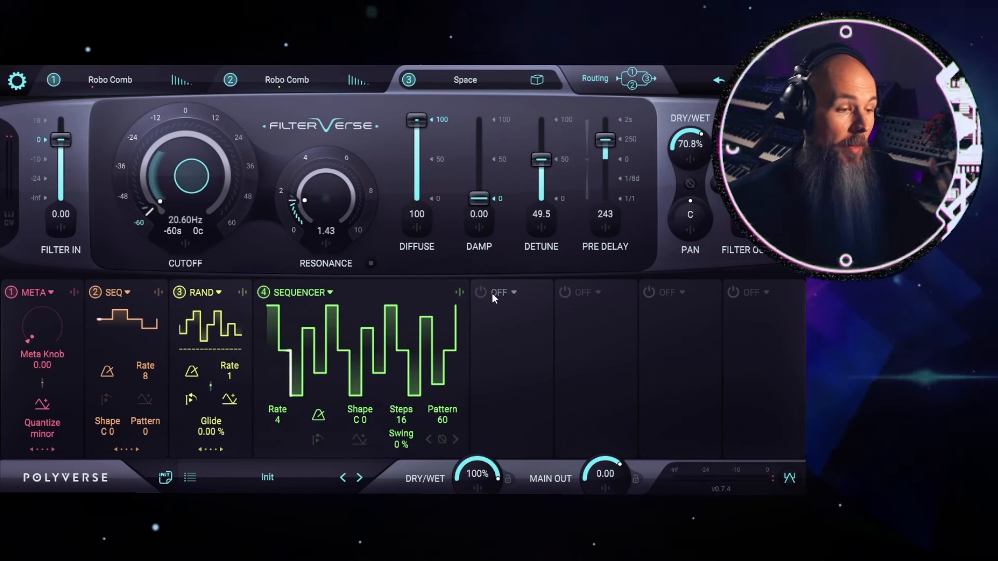
Add a fifth sequencer at 0.22 Hz modulating the second Robo Comb's pan by 50
left_click(480, 292)
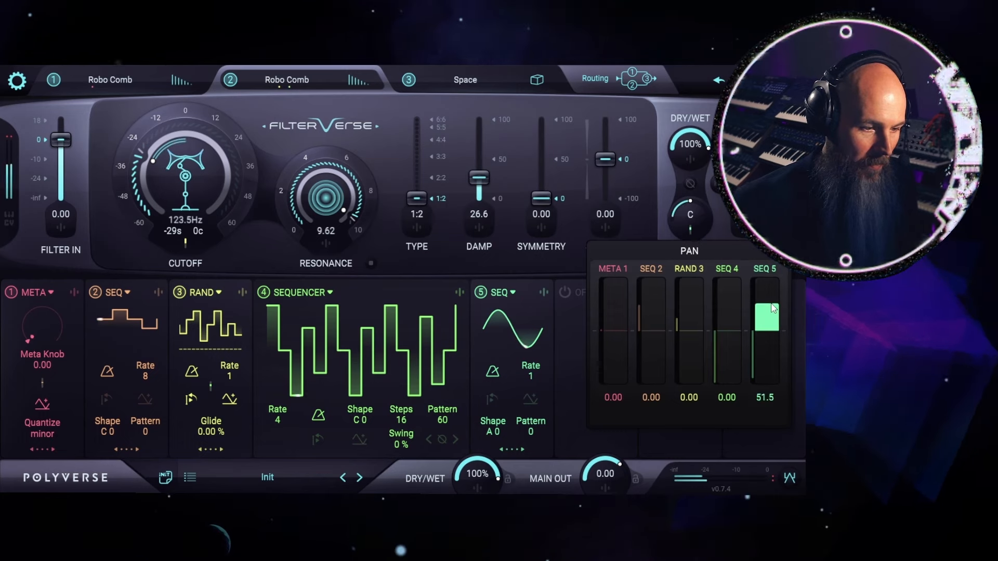
left_click_drag(767, 315, 766, 303)
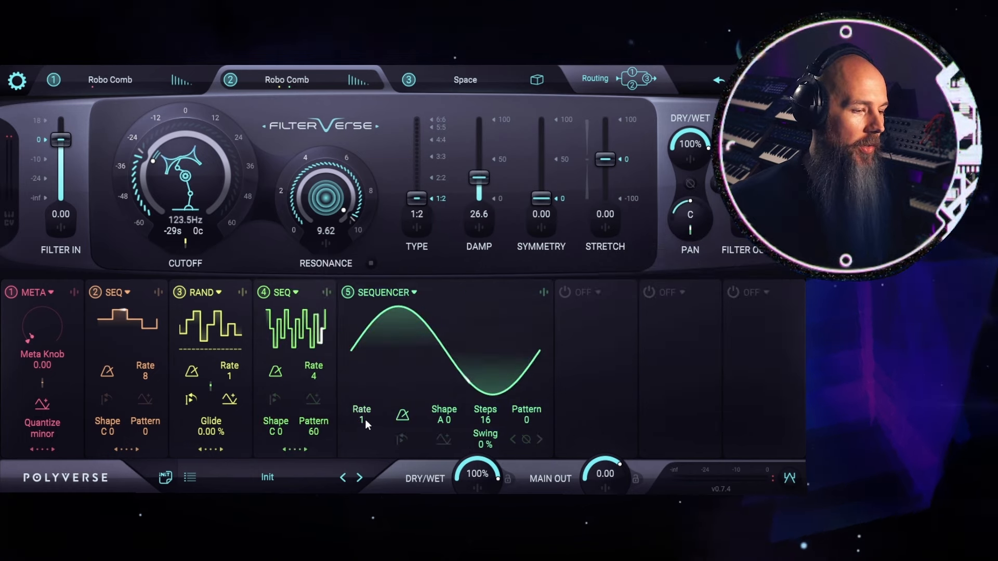
left_click_drag(361, 420, 362, 432)
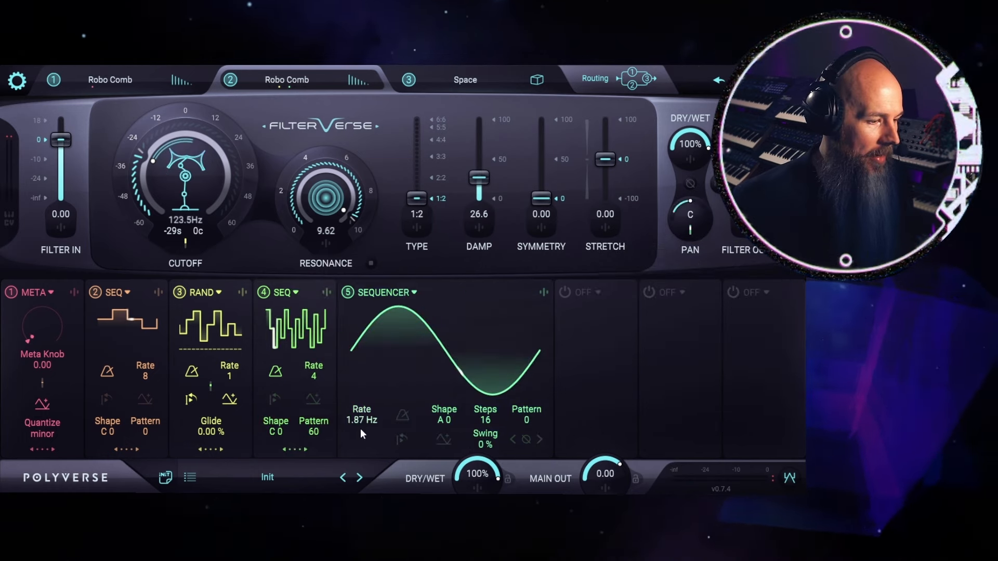
left_click_drag(362, 419, 361, 433)
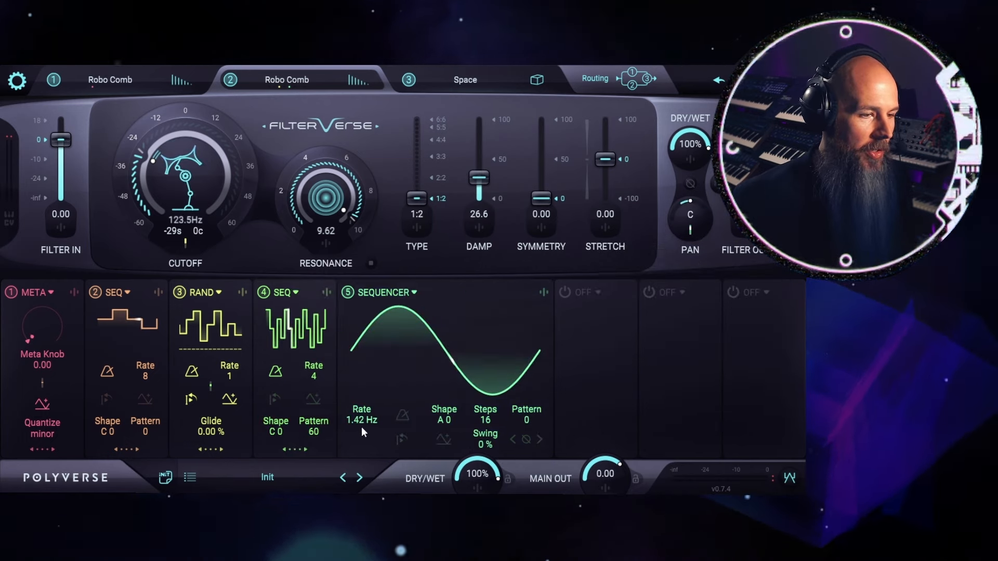
left_click_drag(361, 420, 360, 432)
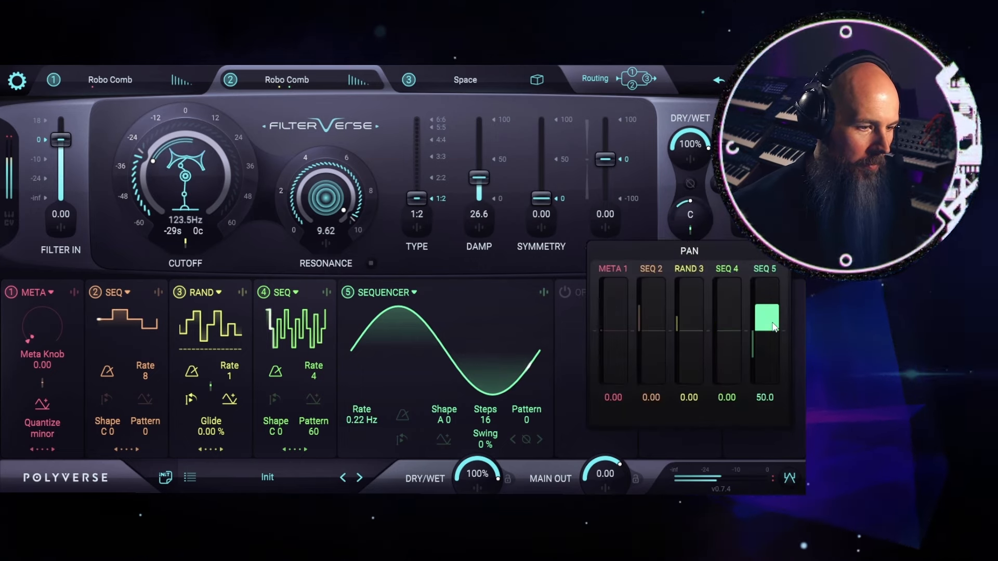
left_click_drag(766, 318, 765, 325)
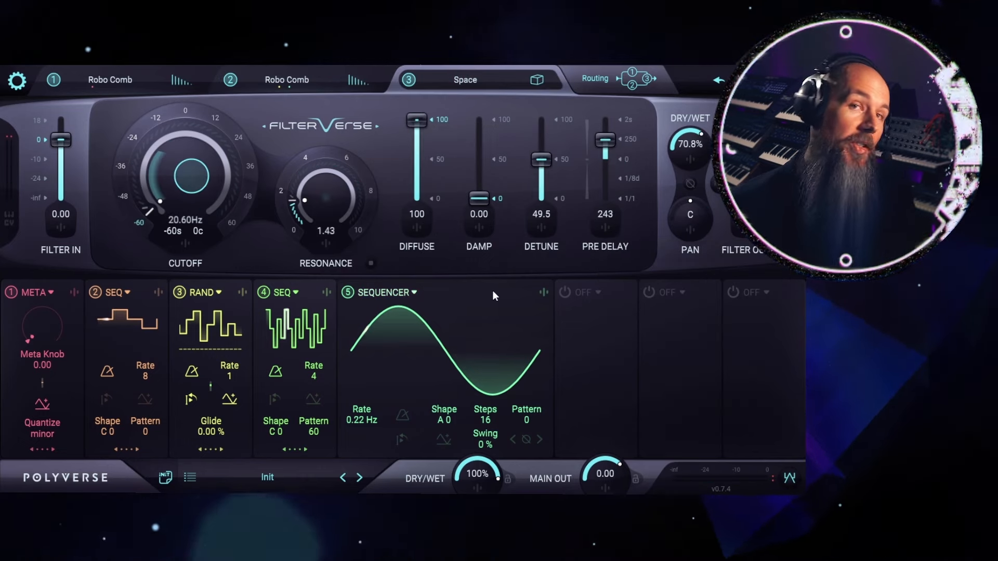
mouse_move(309, 268)
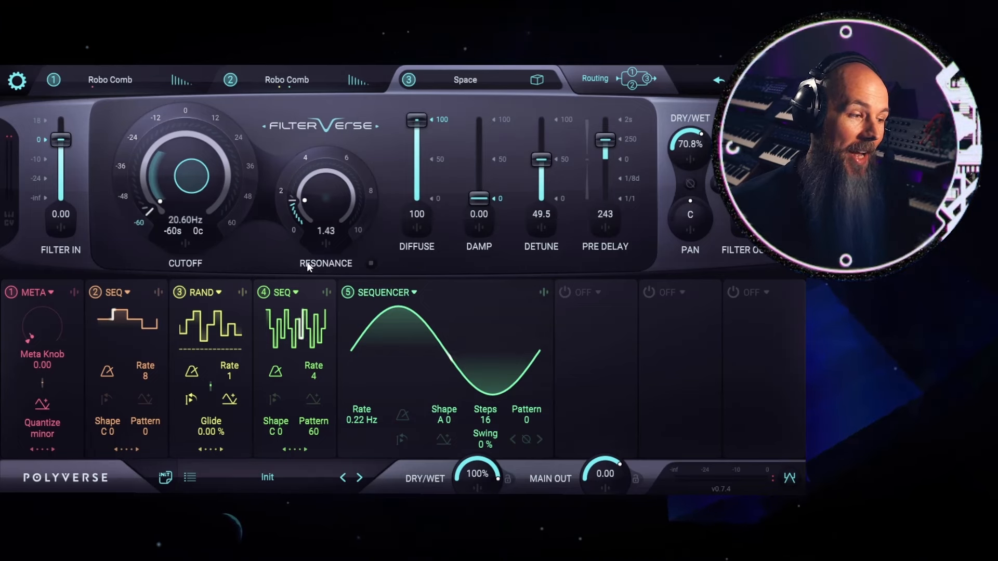
Add a sixth sequencer modulating the Space reverb's resonance by 1.34
left_click(579, 292)
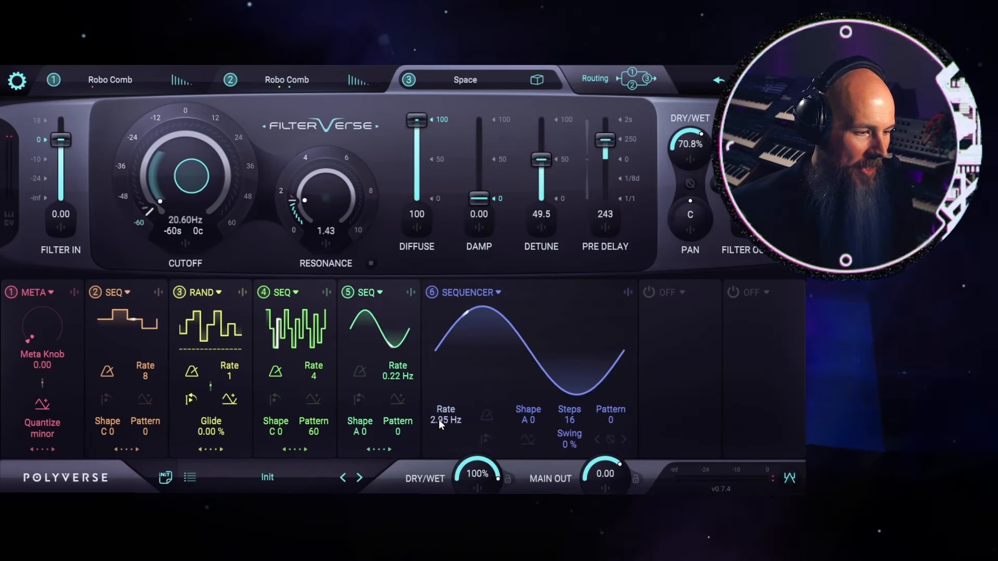
left_click_drag(446, 419, 446, 432)
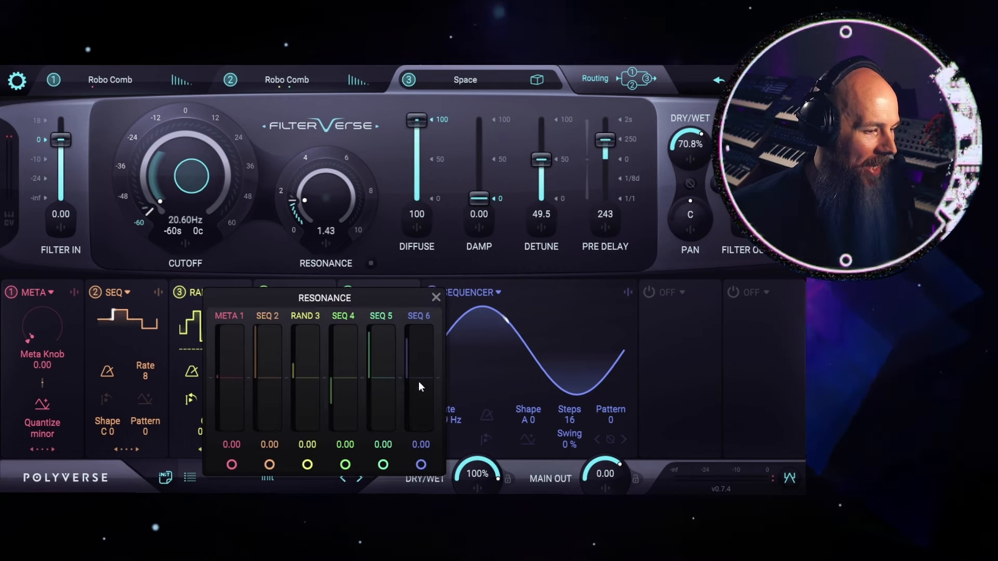
left_click_drag(419, 386, 420, 366)
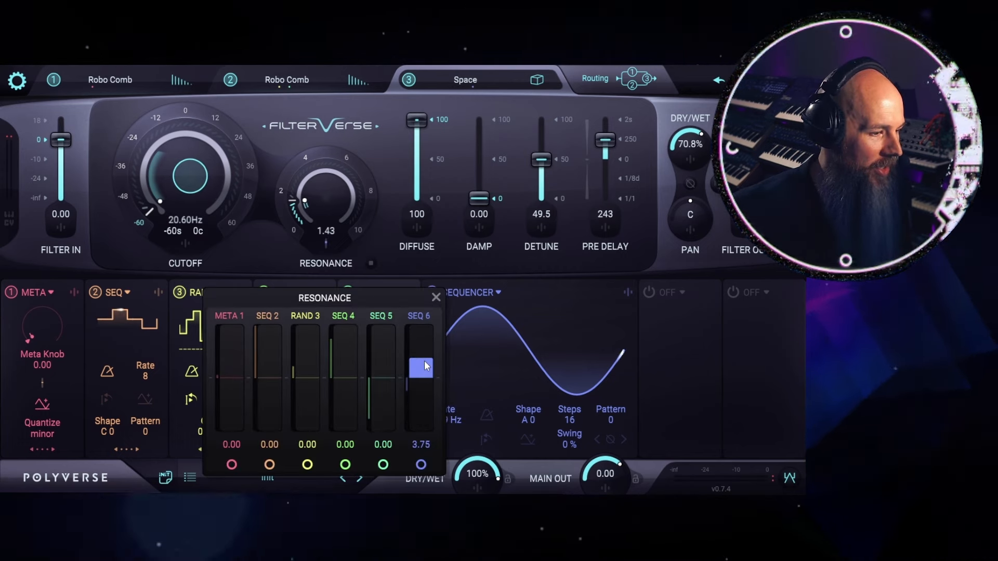
left_click_drag(420, 366, 420, 372)
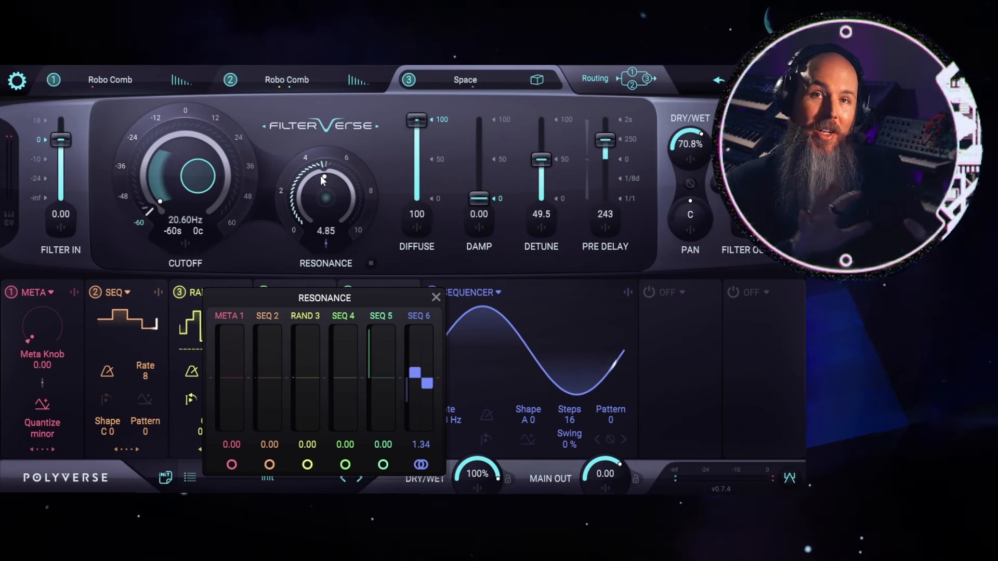
Split SEQ 6's resonance modulation to left 1.34 and right −3.43, then bring up the preset browser
left_click(420, 464)
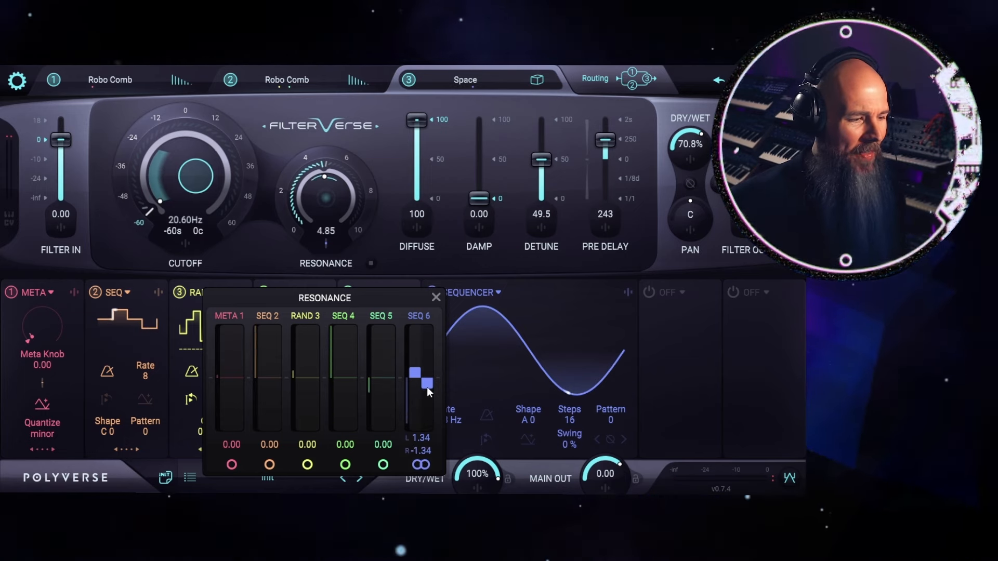
left_click_drag(419, 372, 420, 392)
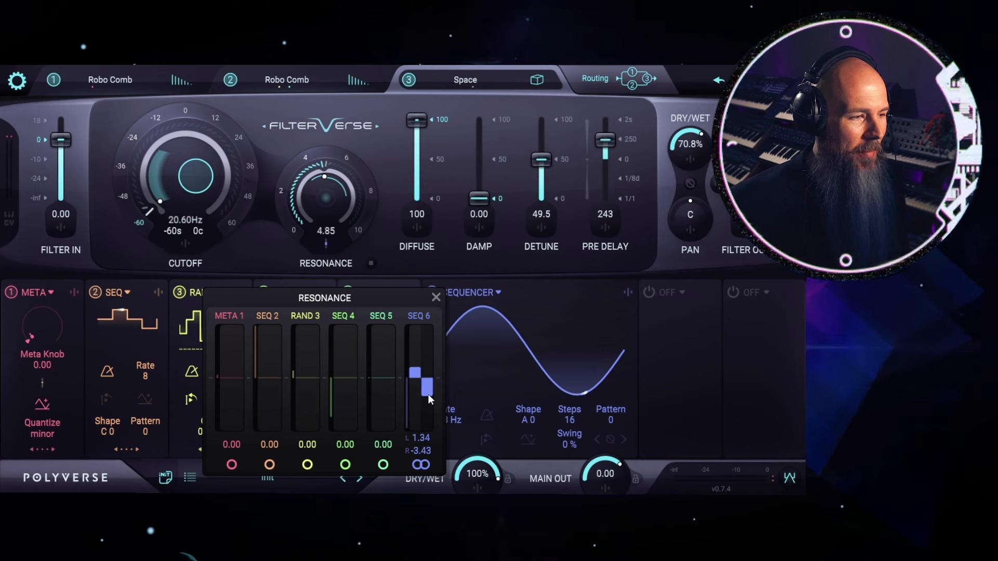
left_click(435, 297)
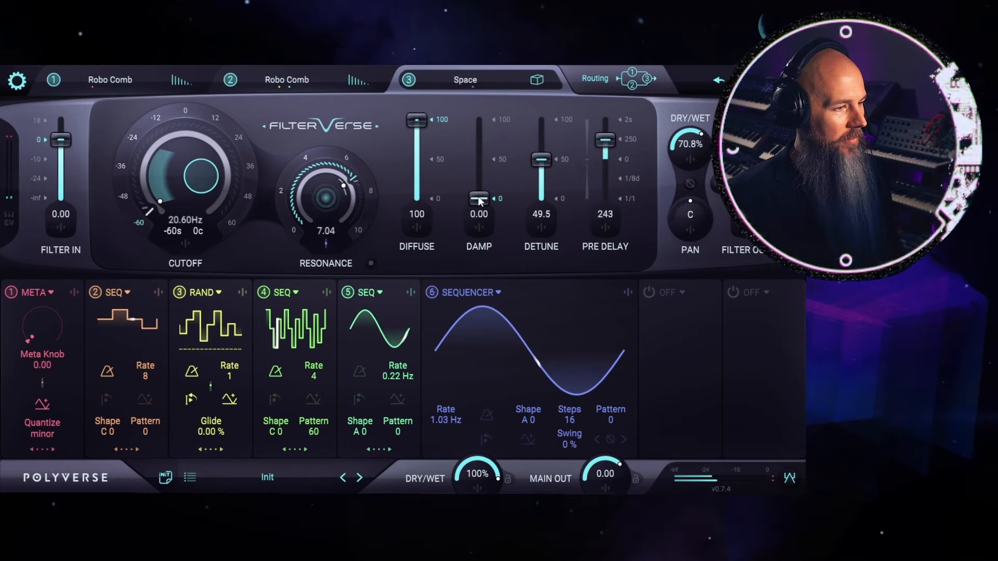
left_click_drag(325, 197, 325, 231)
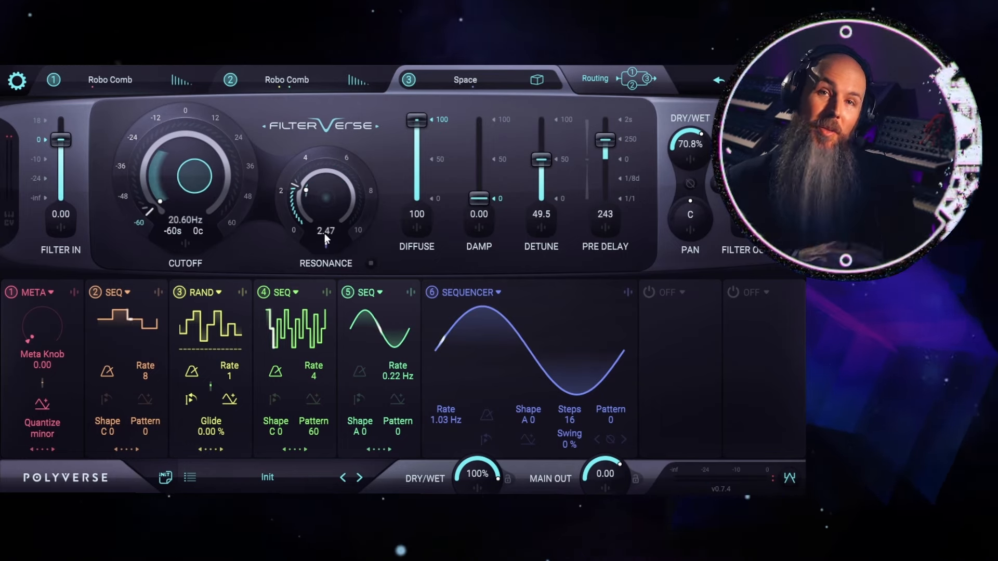
left_click(189, 478)
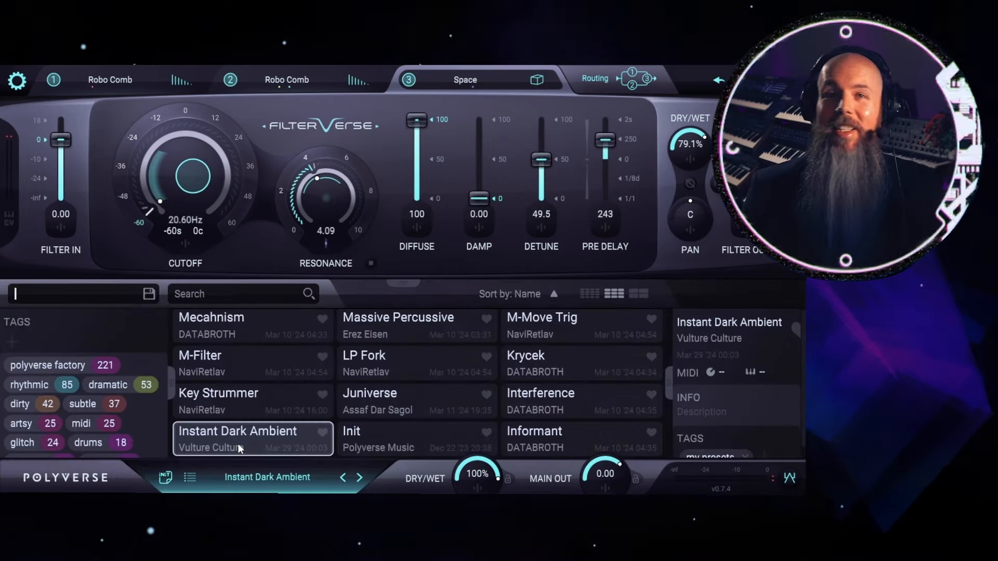